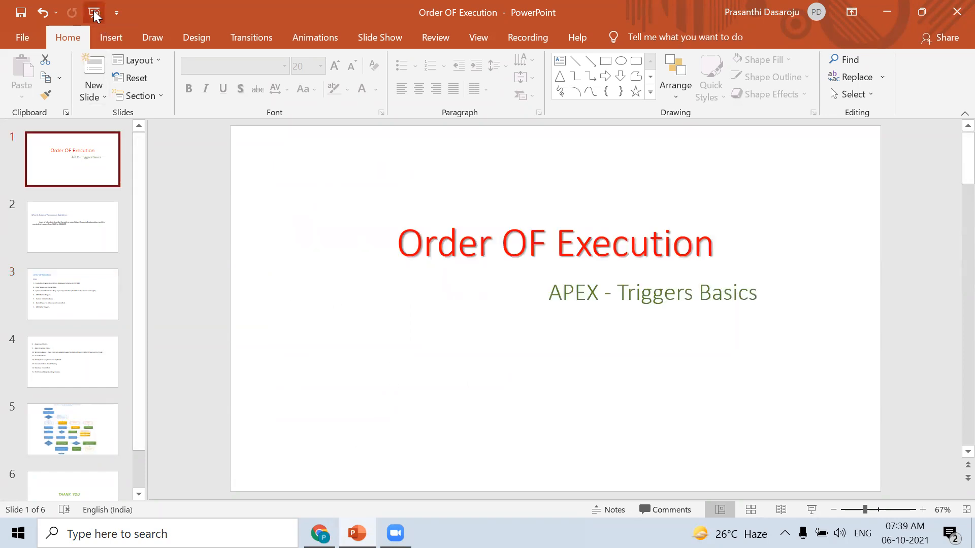
Start the slideshow from the first slide and advance to the Order of Execution definition slide.
{"action": "left_click", "coordinate": [93, 12]}
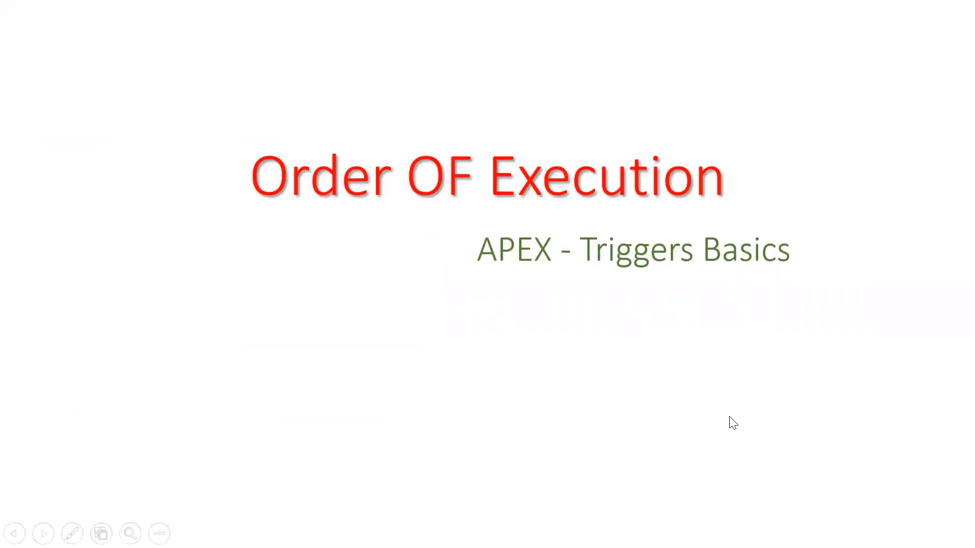
{"action": "mouse_move", "coordinate": [791, 361]}
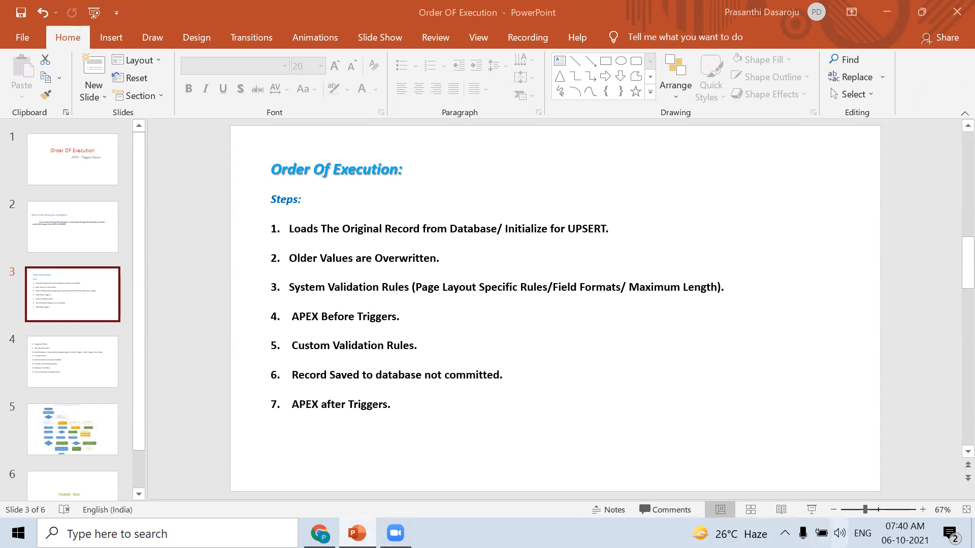
{"action": "left_click", "coordinate": [839, 534]}
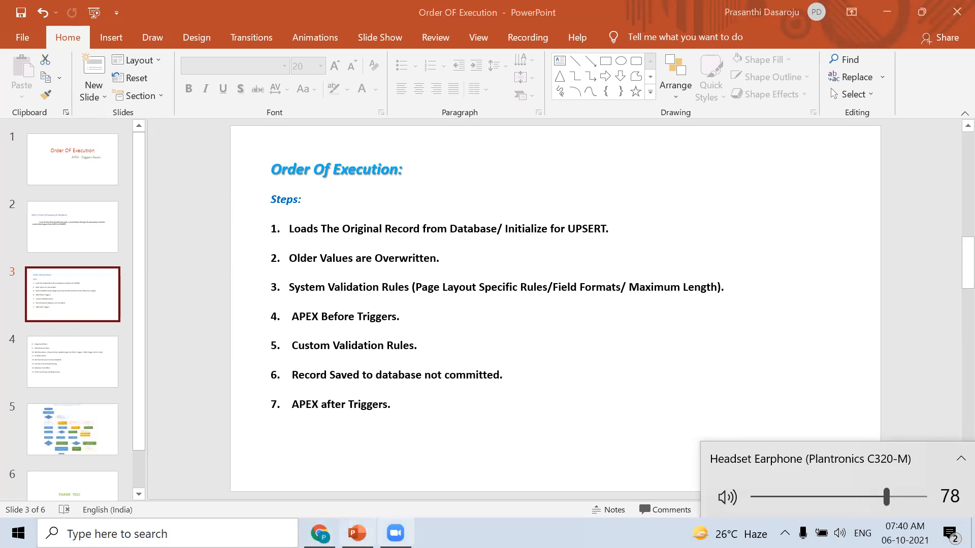
{"action": "mouse_move", "coordinate": [234, 486]}
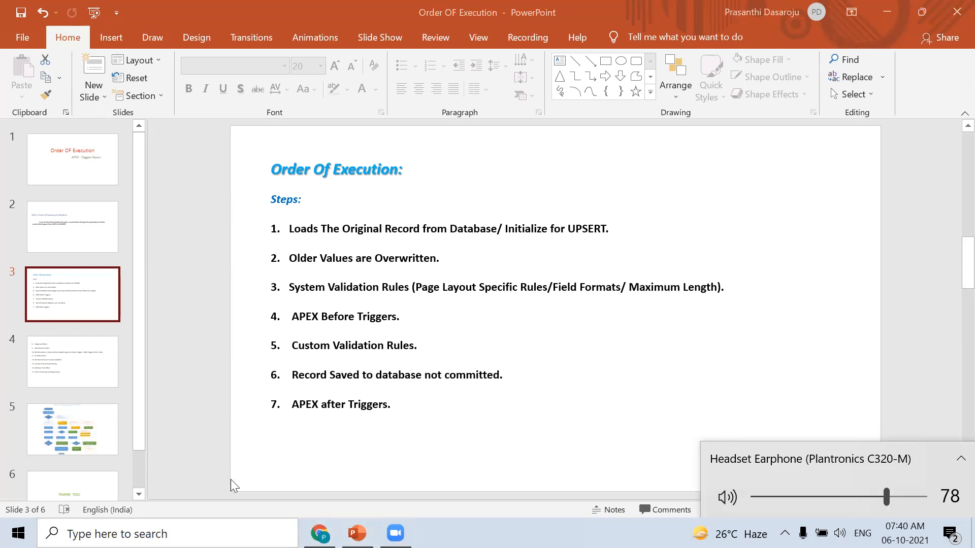
{"action": "mouse_move", "coordinate": [694, 302]}
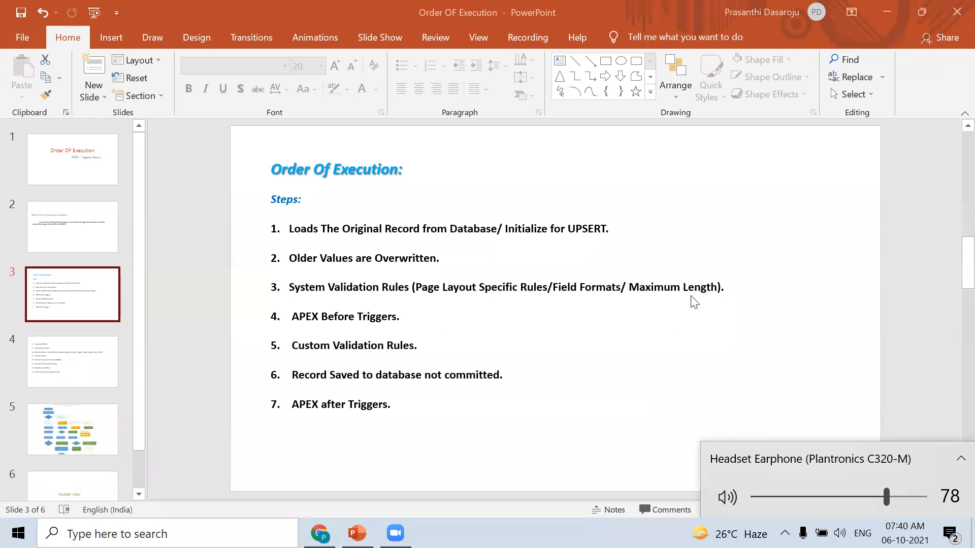
{"action": "mouse_move", "coordinate": [219, 62]}
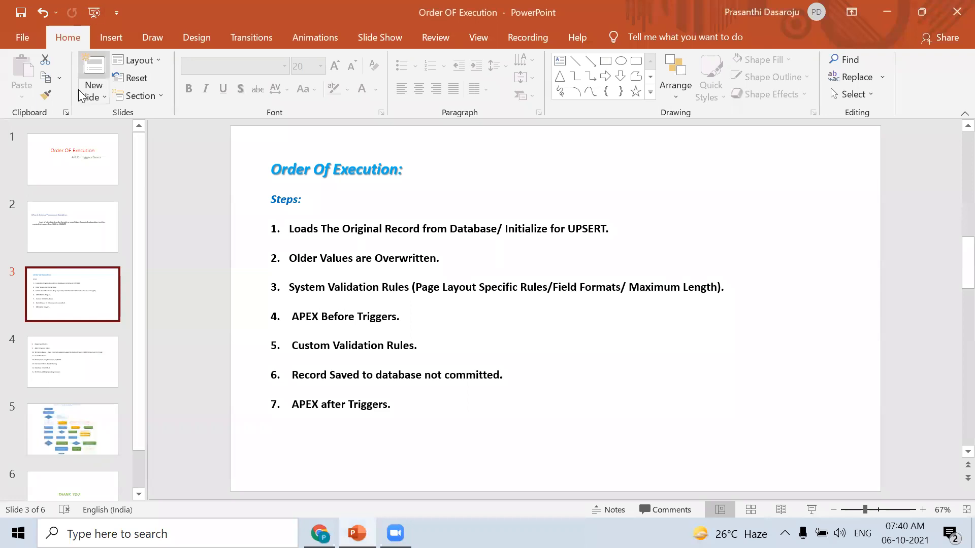
Return to the title slide and restart the slideshow from the beginning.
{"action": "left_click", "coordinate": [72, 159]}
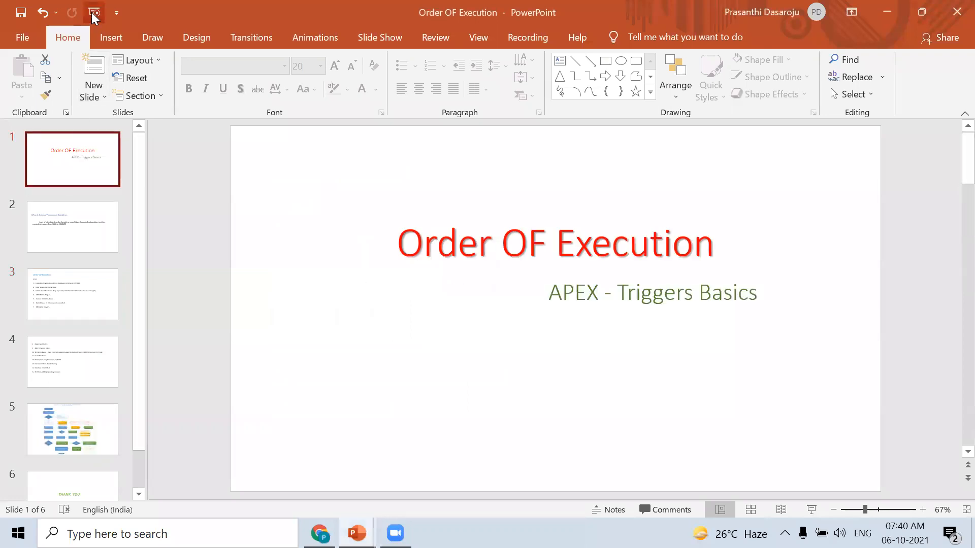
{"action": "left_click", "coordinate": [94, 12]}
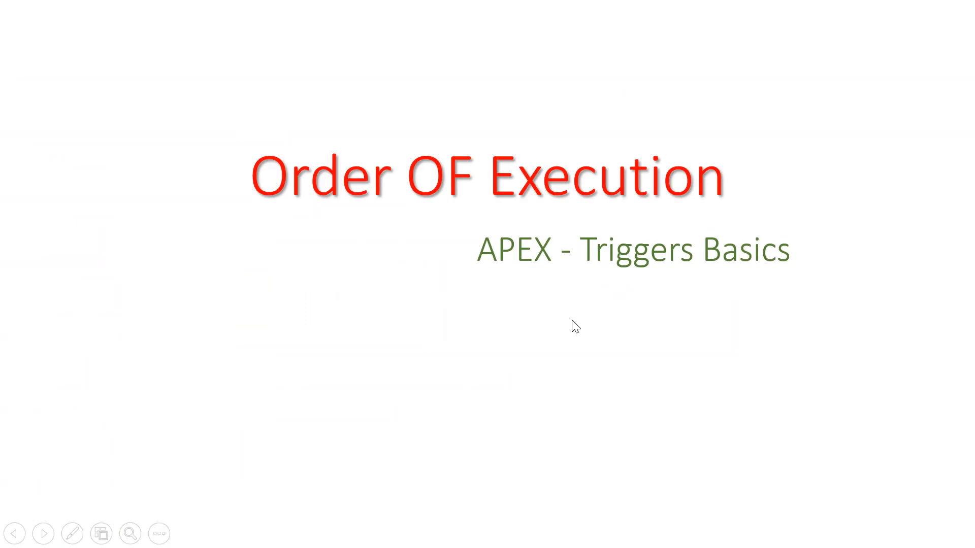
{"action": "mouse_move", "coordinate": [494, 328]}
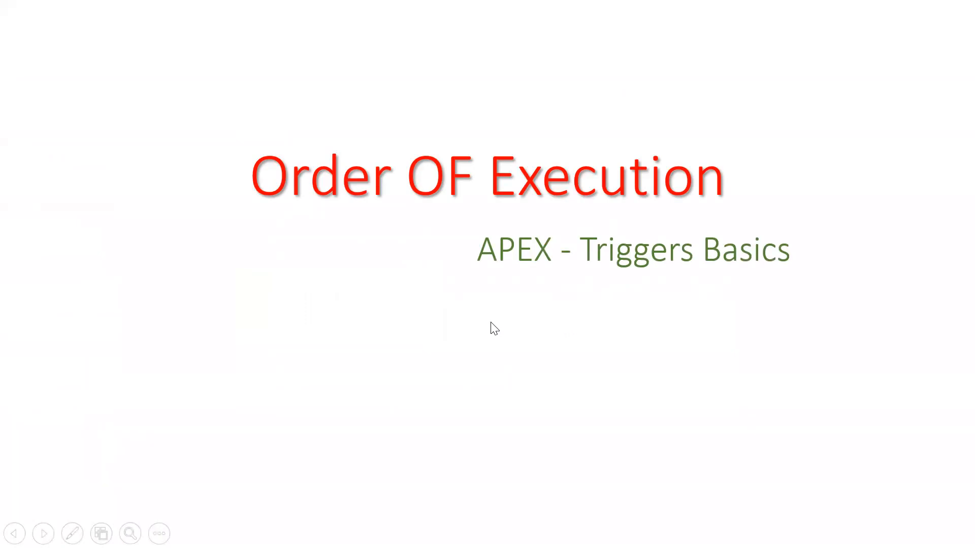
{"action": "mouse_move", "coordinate": [457, 312]}
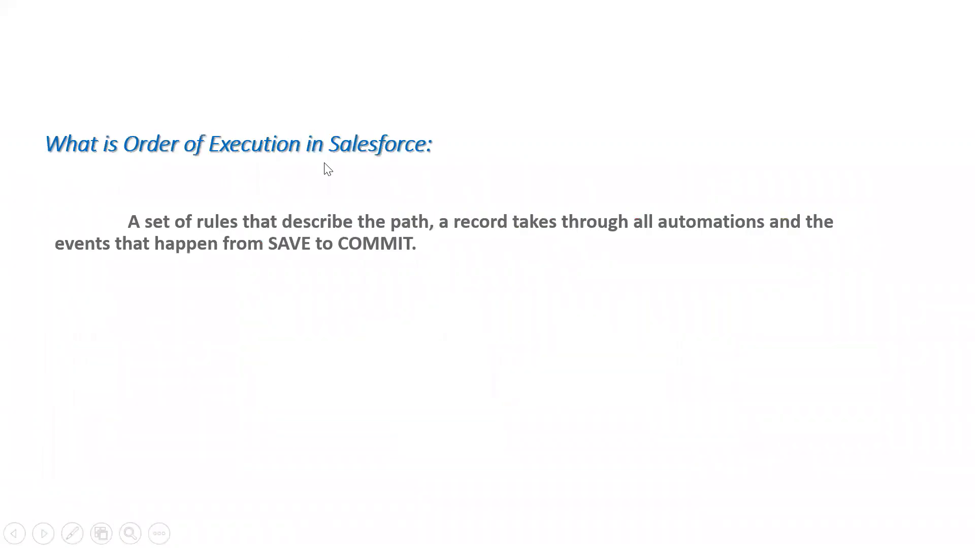
{"action": "mouse_move", "coordinate": [345, 258]}
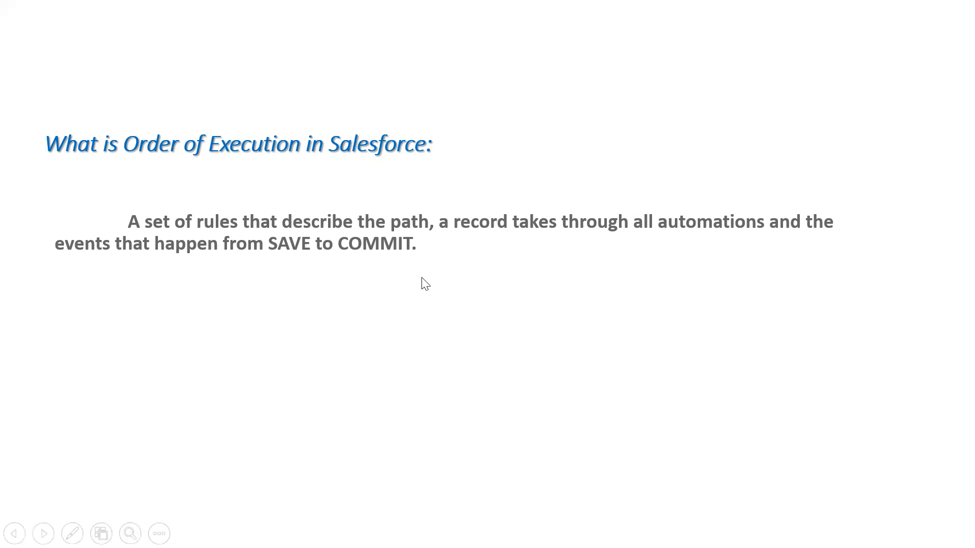
{"action": "left_click", "coordinate": [43, 534]}
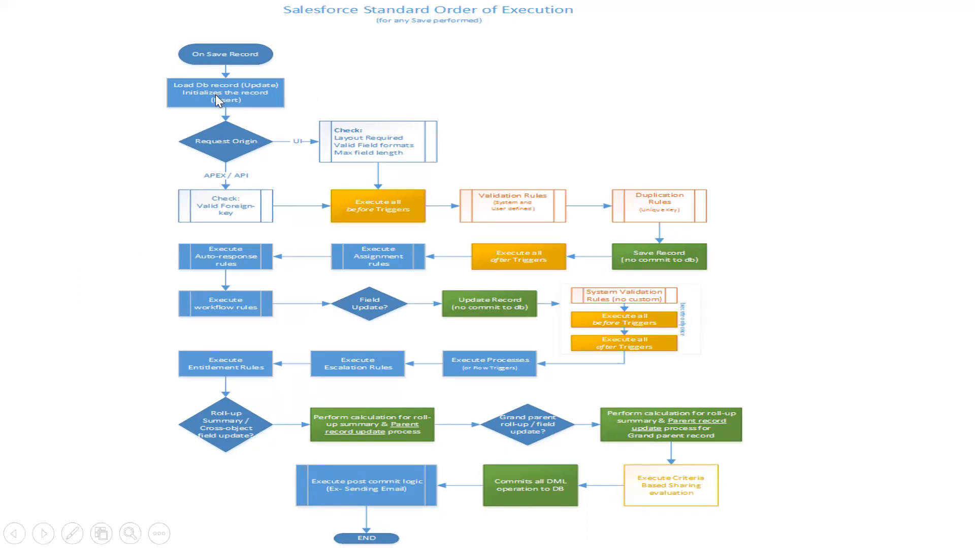
{"action": "mouse_move", "coordinate": [669, 378]}
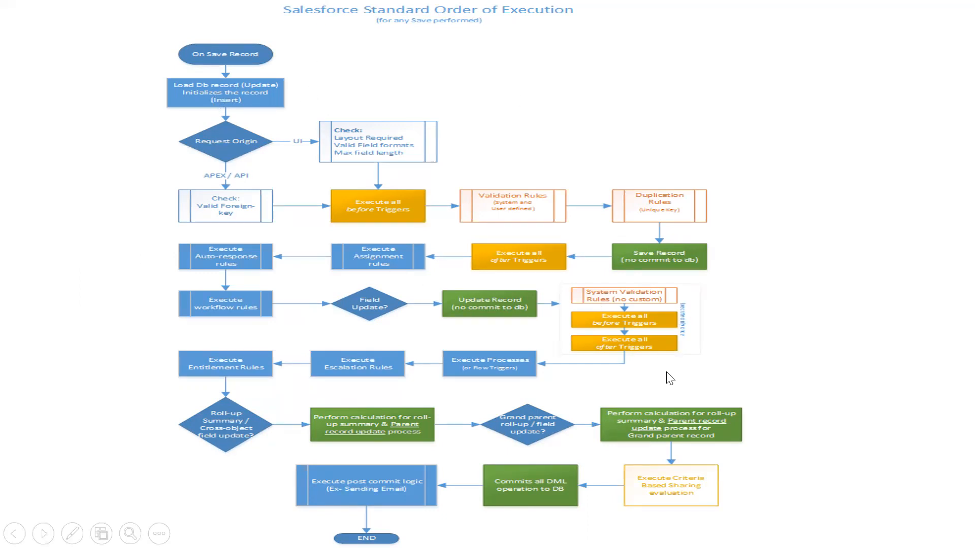
{"action": "mouse_move", "coordinate": [219, 116]}
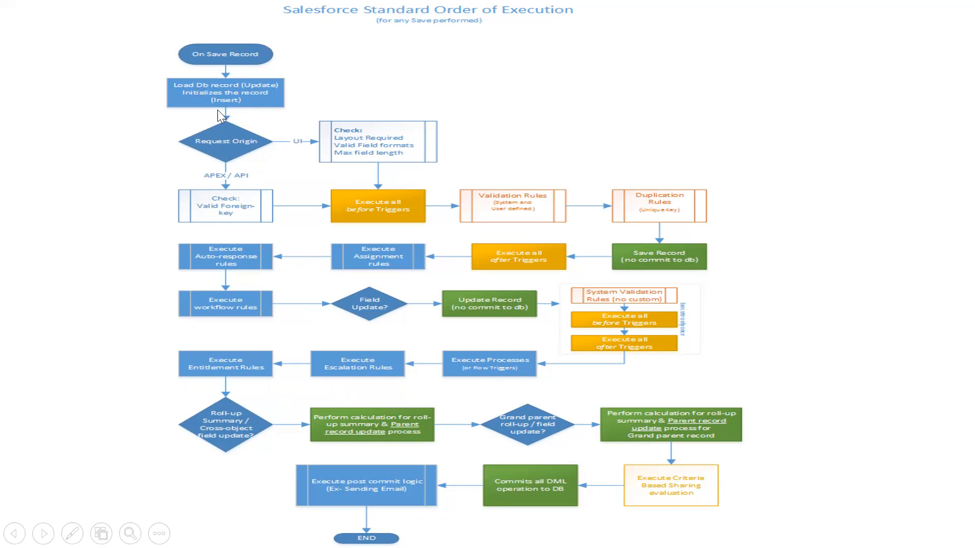
{"action": "mouse_move", "coordinate": [209, 100]}
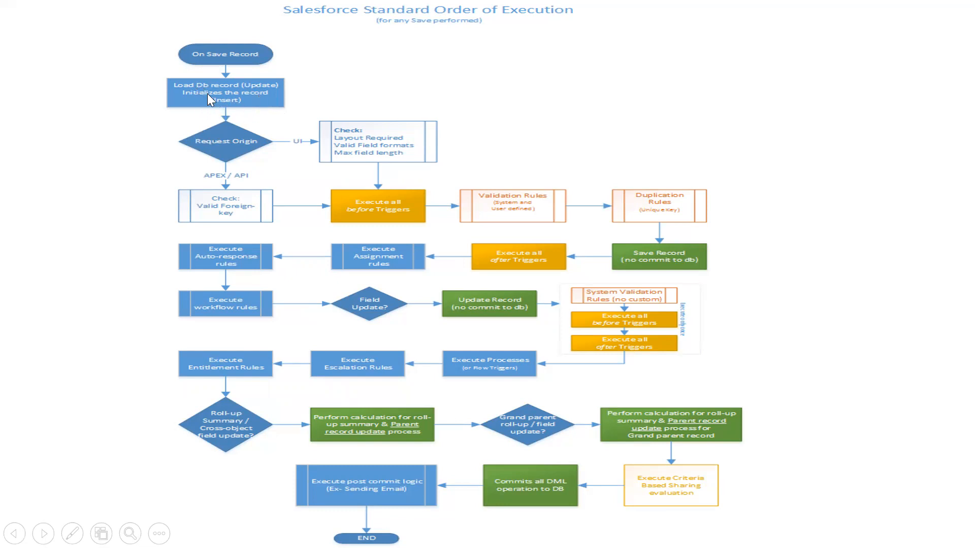
{"action": "mouse_move", "coordinate": [243, 105]}
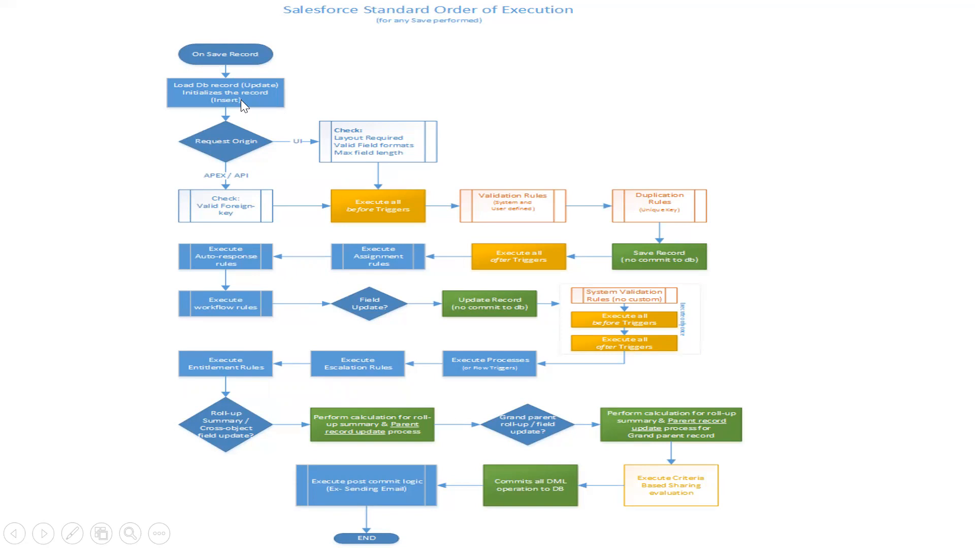
{"action": "mouse_move", "coordinate": [222, 68]}
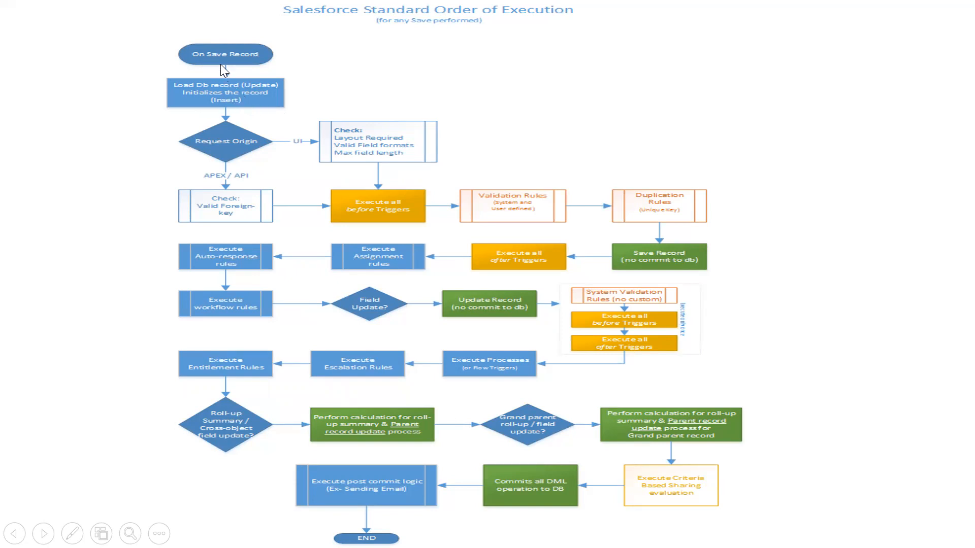
{"action": "mouse_move", "coordinate": [244, 160]}
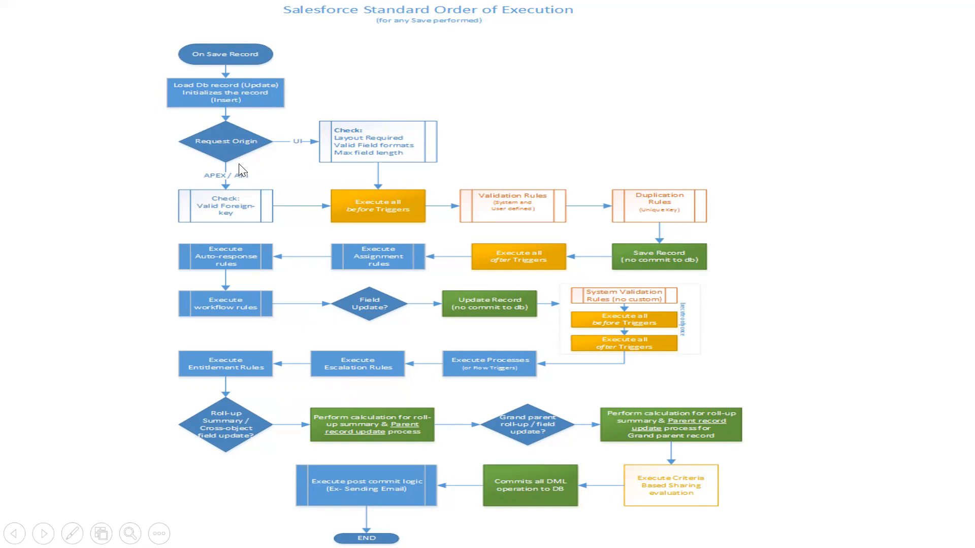
{"action": "mouse_move", "coordinate": [228, 210]}
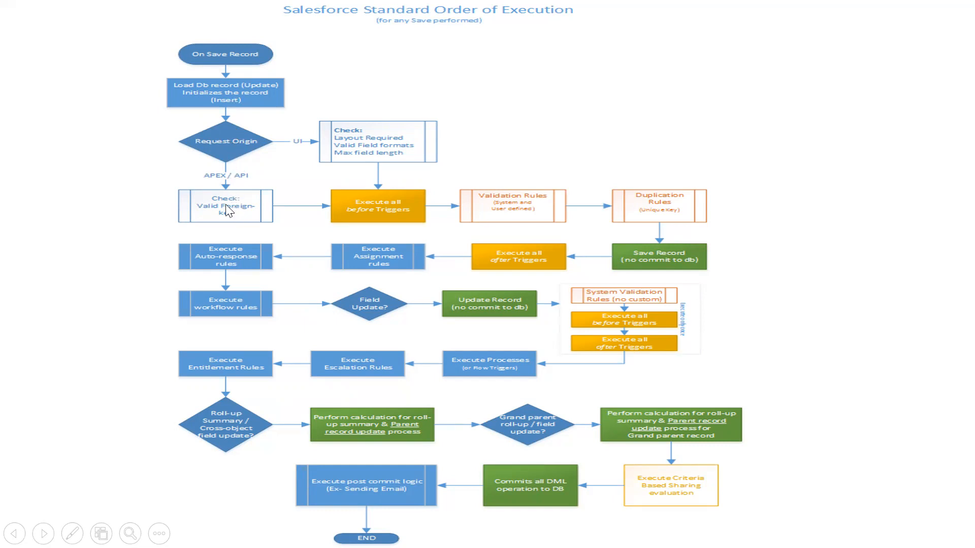
{"action": "mouse_move", "coordinate": [288, 225]}
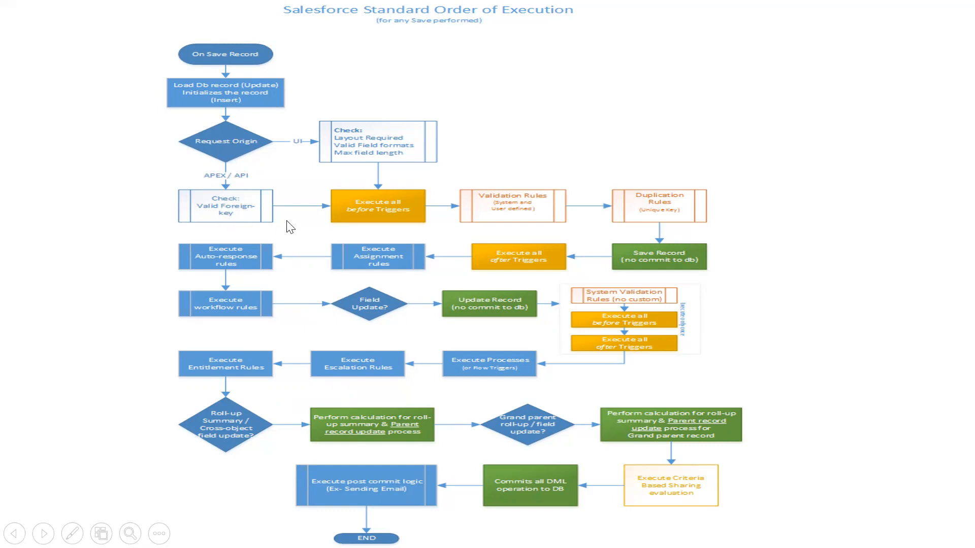
{"action": "mouse_move", "coordinate": [393, 222]}
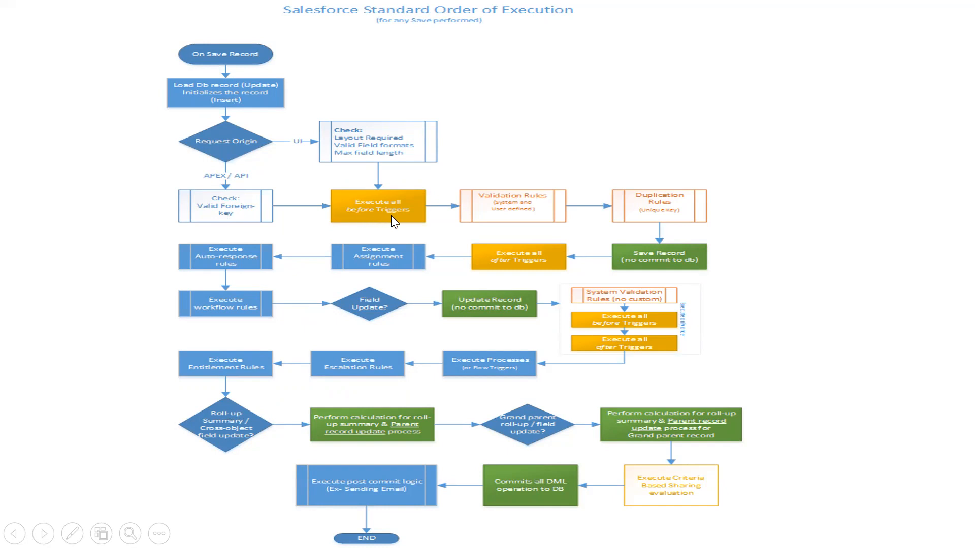
{"action": "mouse_move", "coordinate": [526, 217]}
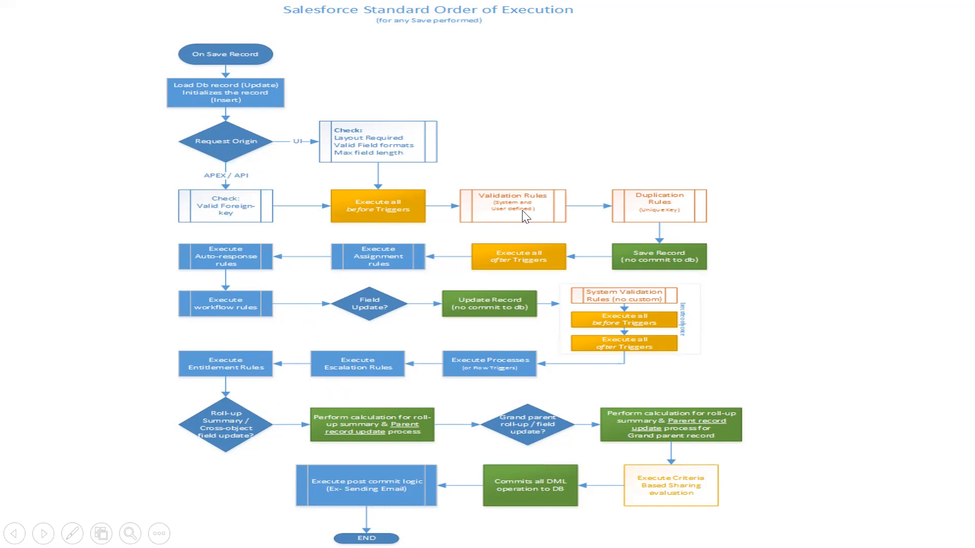
{"action": "mouse_move", "coordinate": [644, 225]}
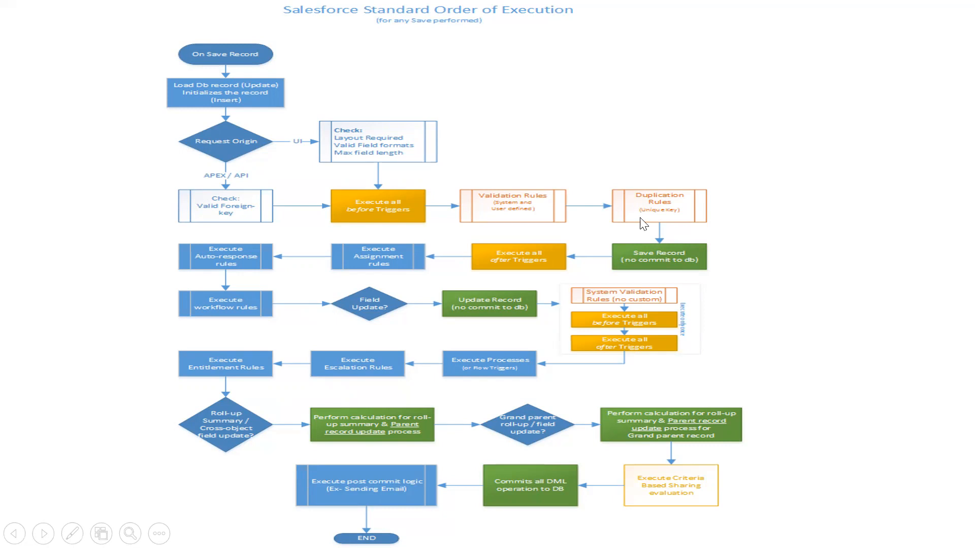
{"action": "mouse_move", "coordinate": [660, 224]}
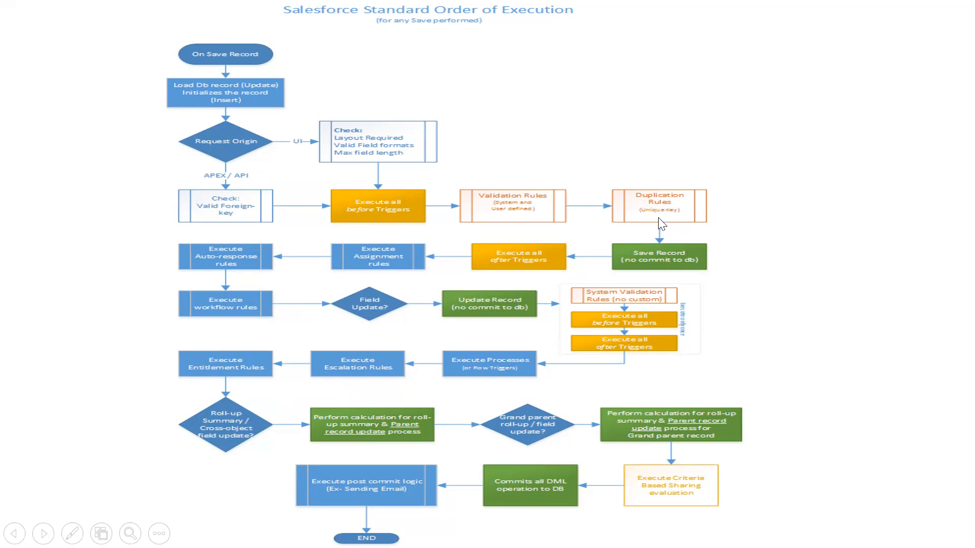
{"action": "mouse_move", "coordinate": [409, 247]}
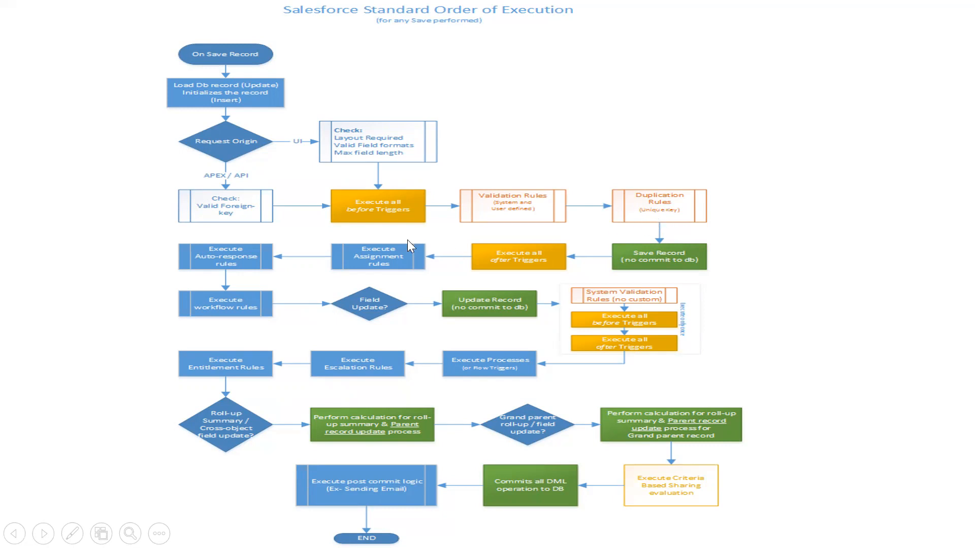
{"action": "mouse_move", "coordinate": [630, 184]}
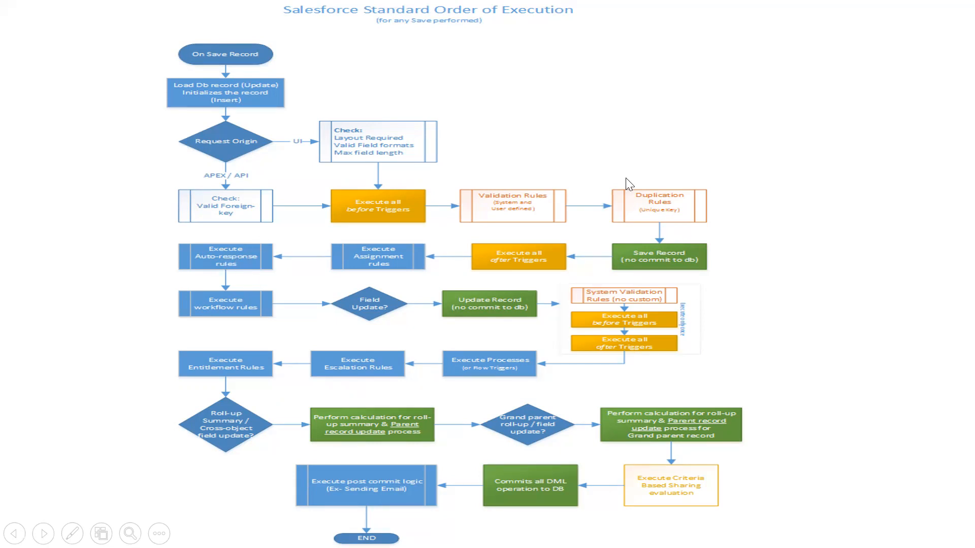
{"action": "mouse_move", "coordinate": [248, 267]}
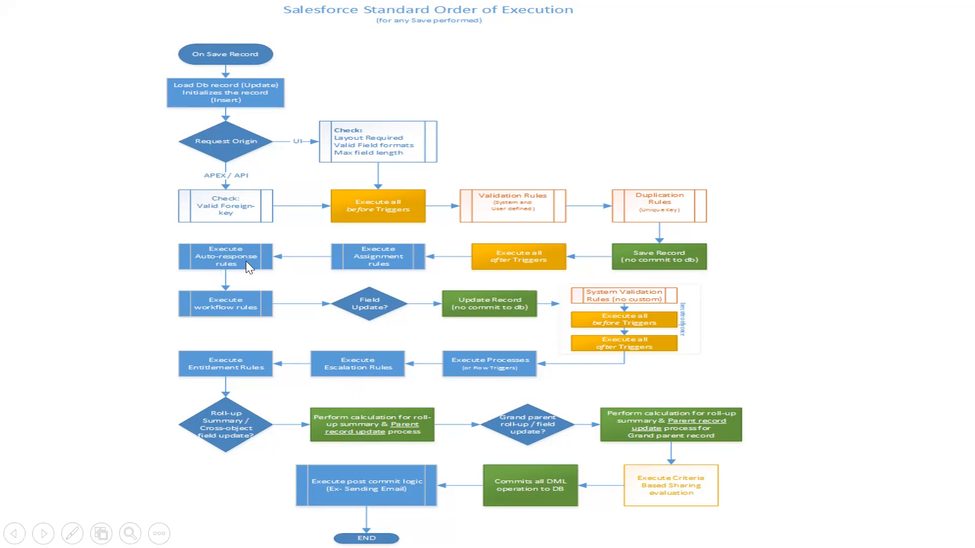
{"action": "mouse_move", "coordinate": [649, 218]}
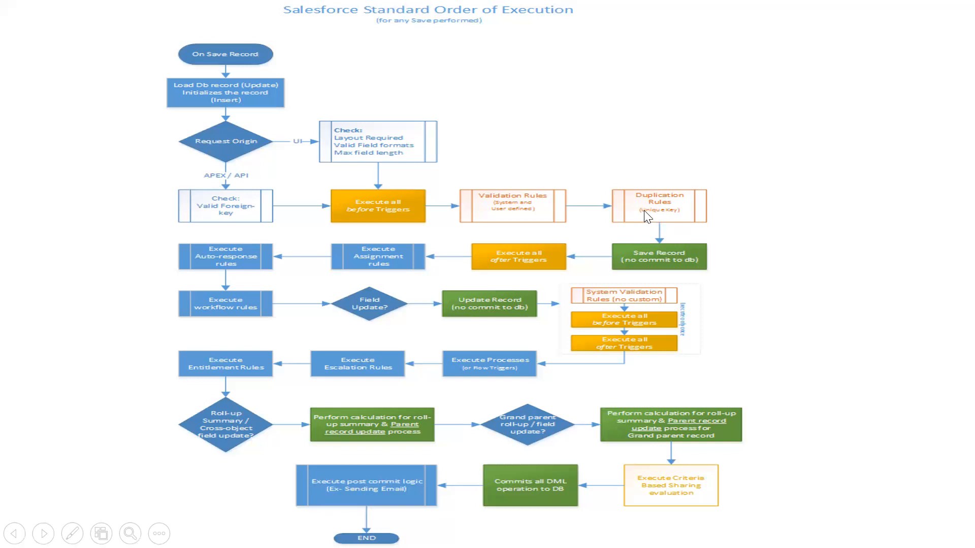
{"action": "mouse_move", "coordinate": [235, 268]}
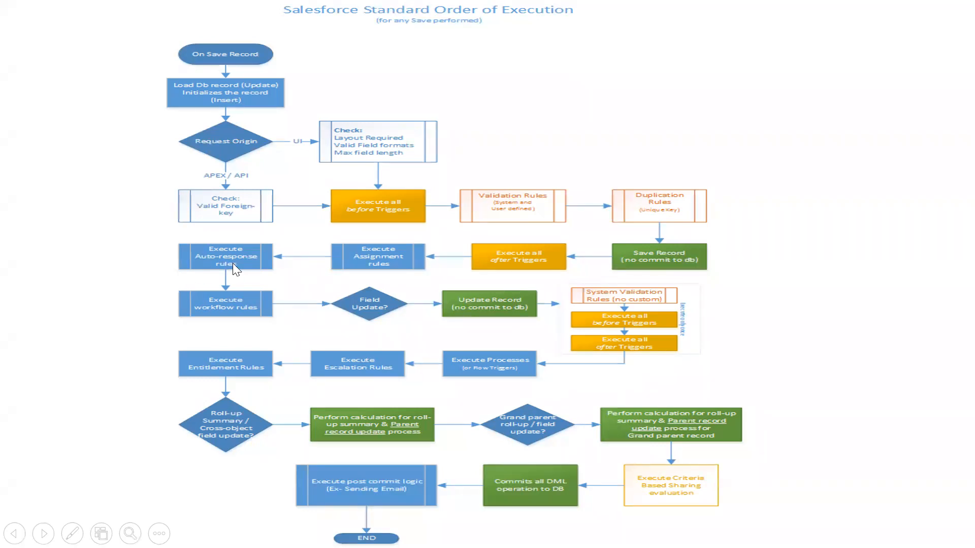
{"action": "mouse_move", "coordinate": [226, 259]}
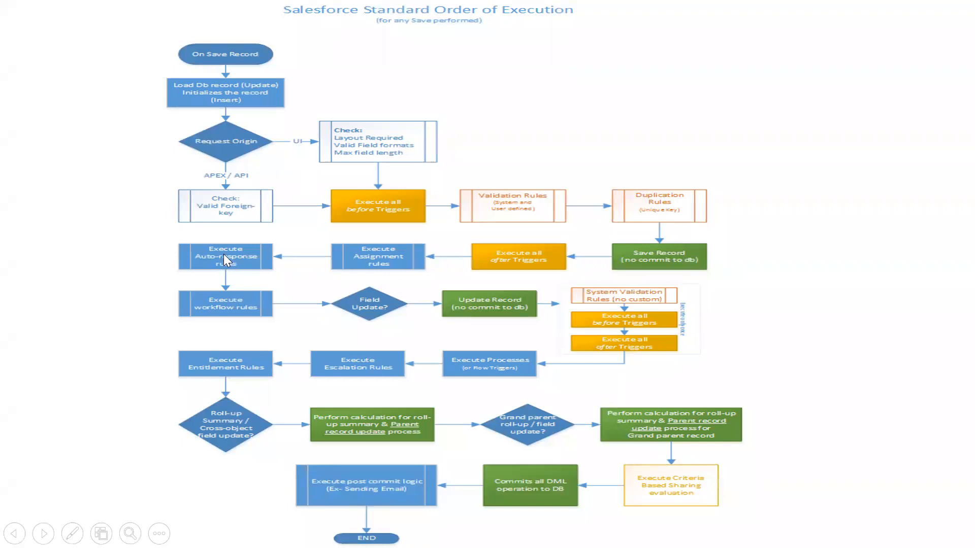
{"action": "mouse_move", "coordinate": [246, 273]}
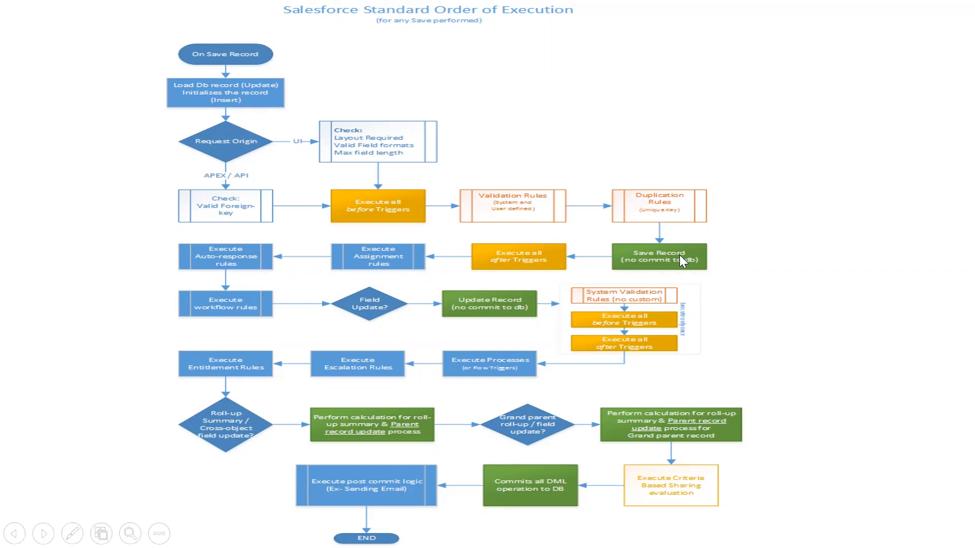
{"action": "mouse_move", "coordinate": [679, 265]}
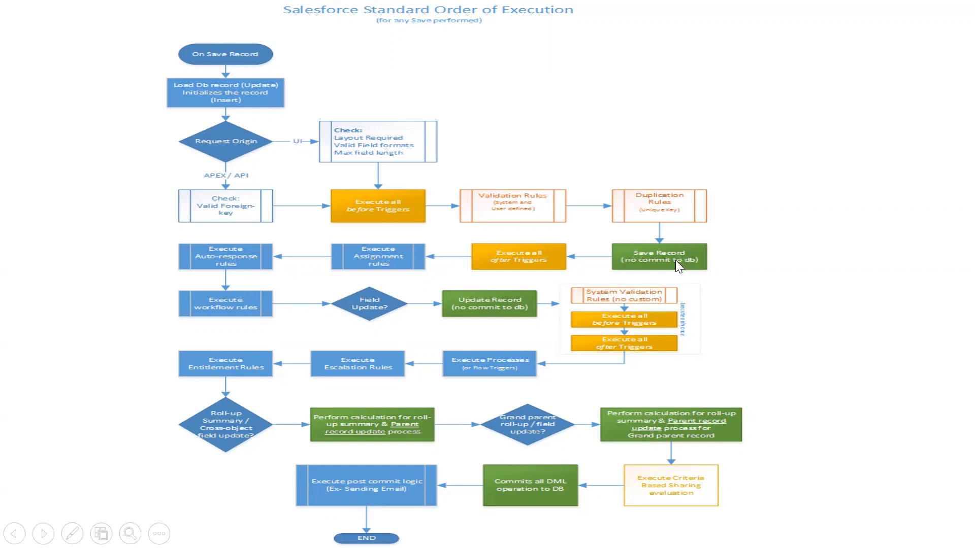
{"action": "mouse_move", "coordinate": [512, 267]}
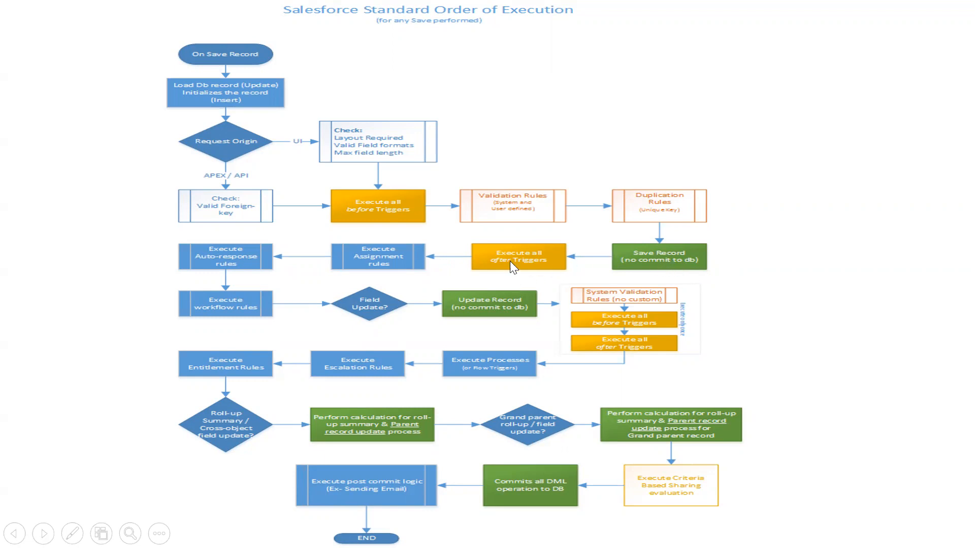
{"action": "mouse_move", "coordinate": [509, 270]}
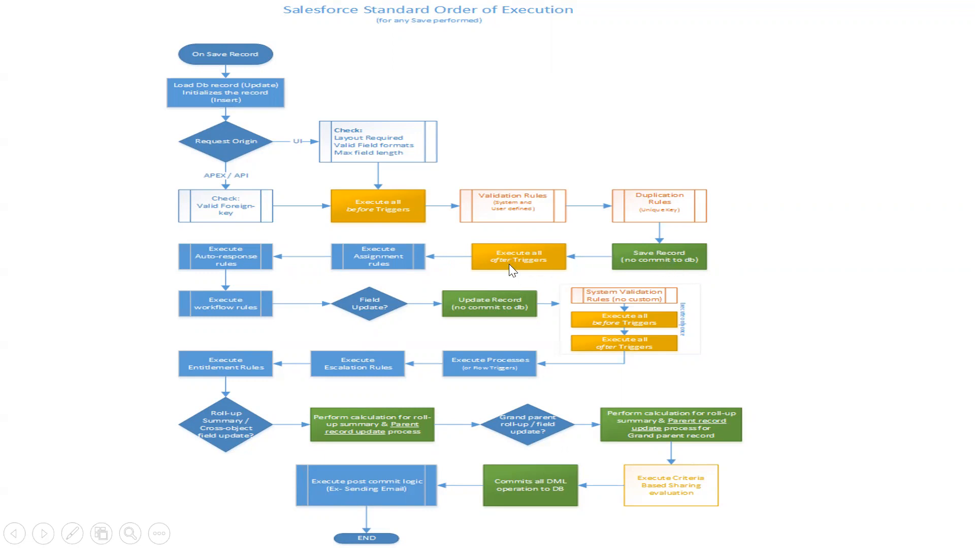
{"action": "mouse_move", "coordinate": [382, 272]}
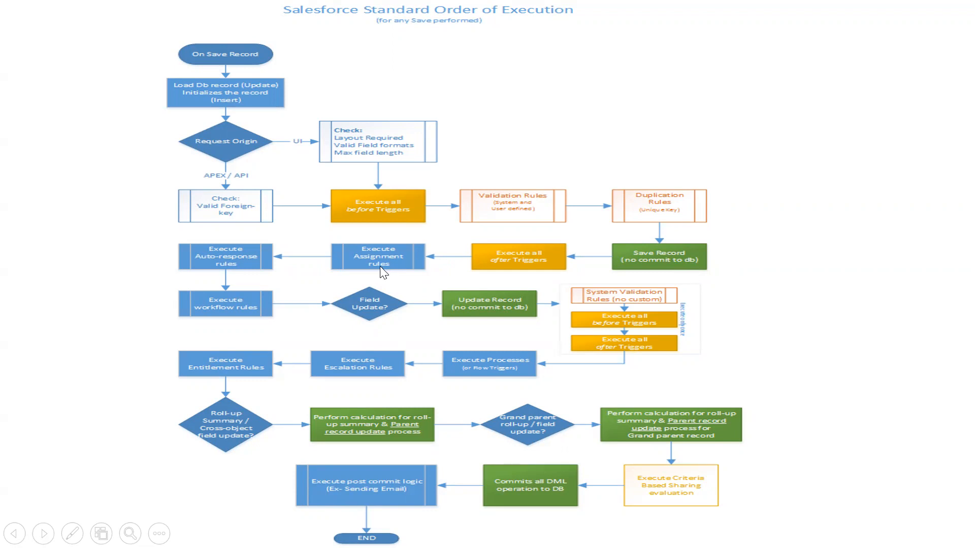
{"action": "mouse_move", "coordinate": [382, 275]}
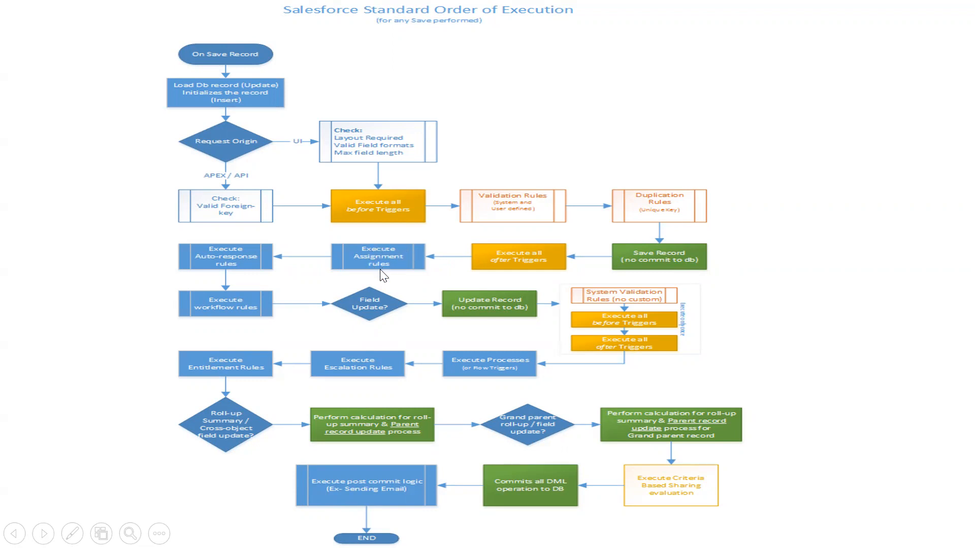
{"action": "mouse_move", "coordinate": [249, 268]}
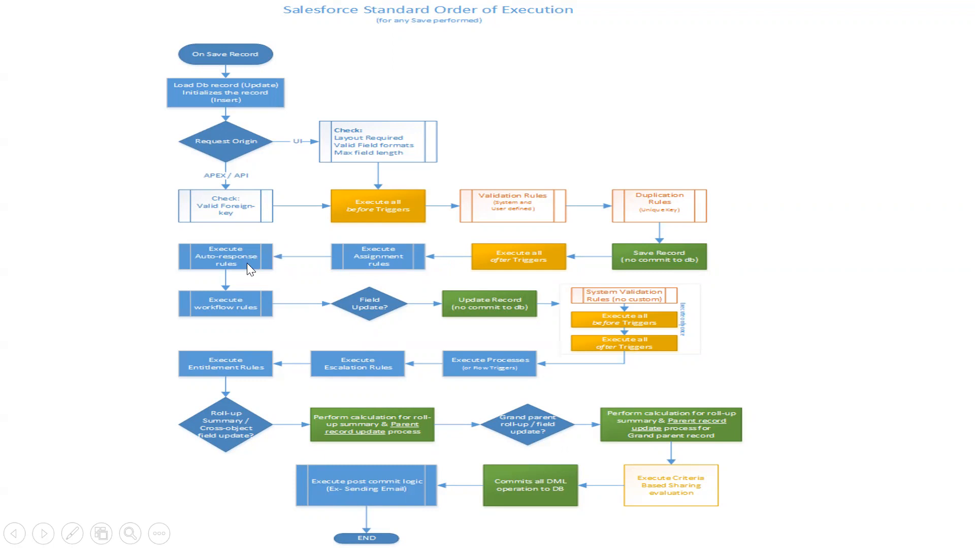
{"action": "mouse_move", "coordinate": [242, 312]}
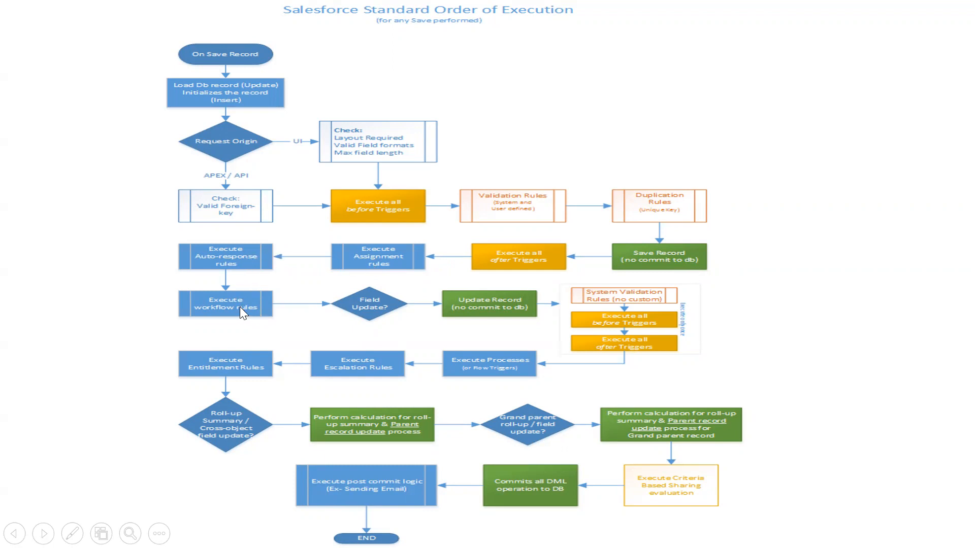
{"action": "mouse_move", "coordinate": [226, 317]}
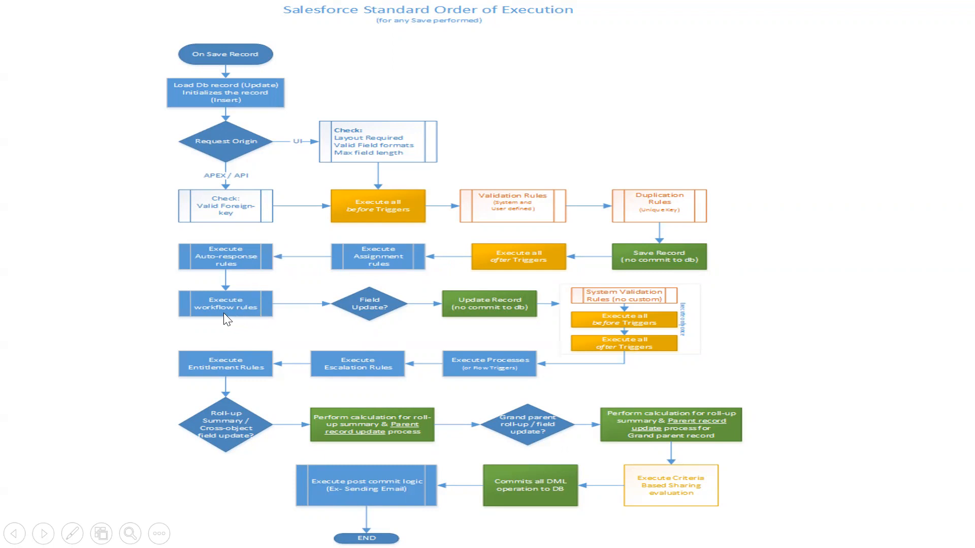
{"action": "mouse_move", "coordinate": [249, 317]}
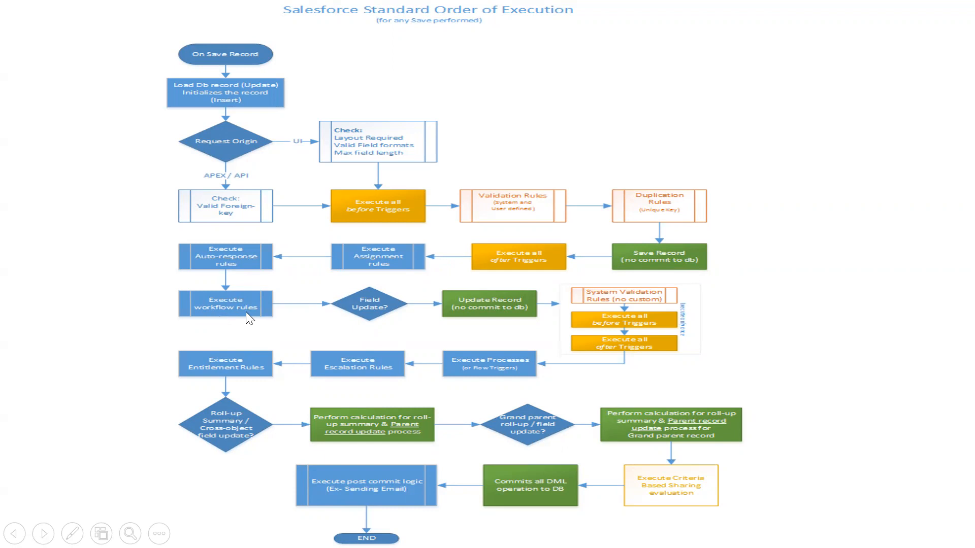
{"action": "mouse_move", "coordinate": [410, 315]}
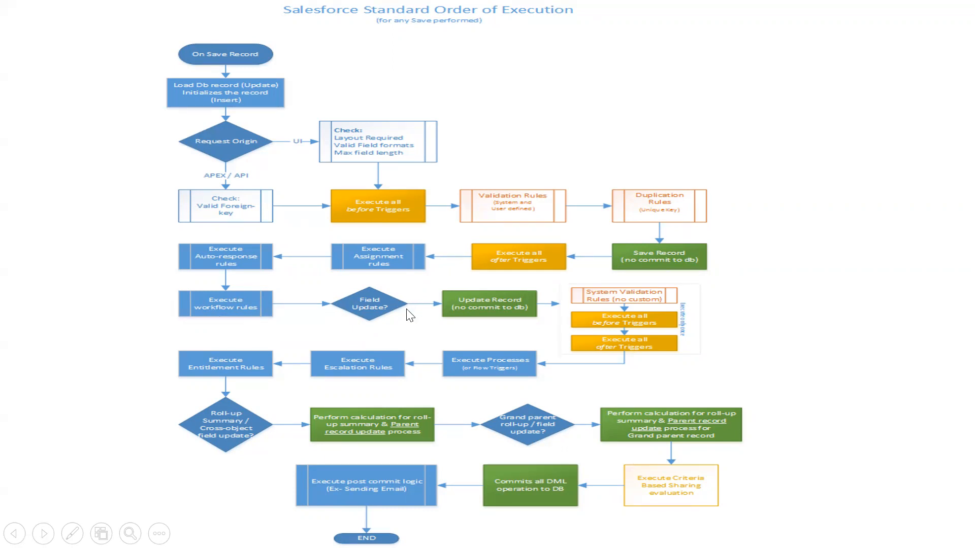
{"action": "mouse_move", "coordinate": [509, 319]}
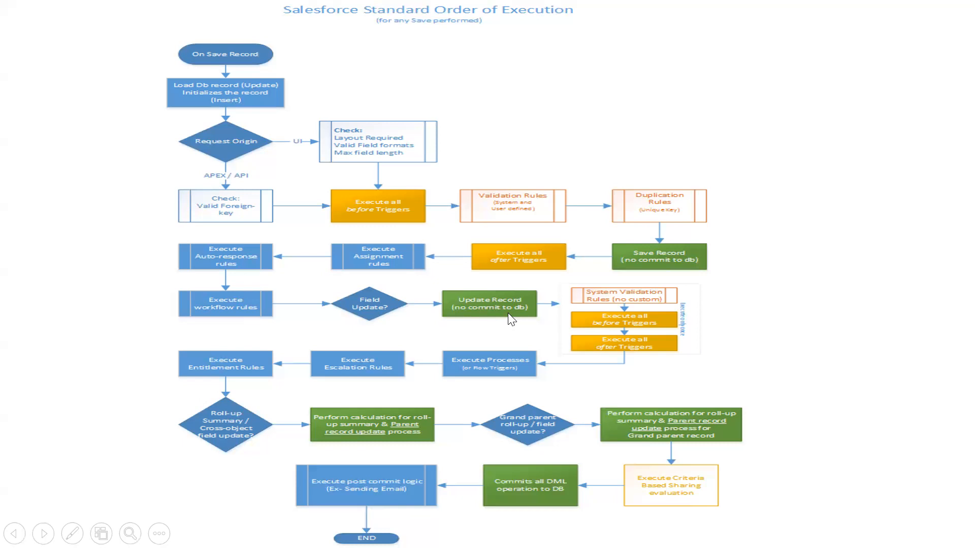
{"action": "mouse_move", "coordinate": [490, 316]}
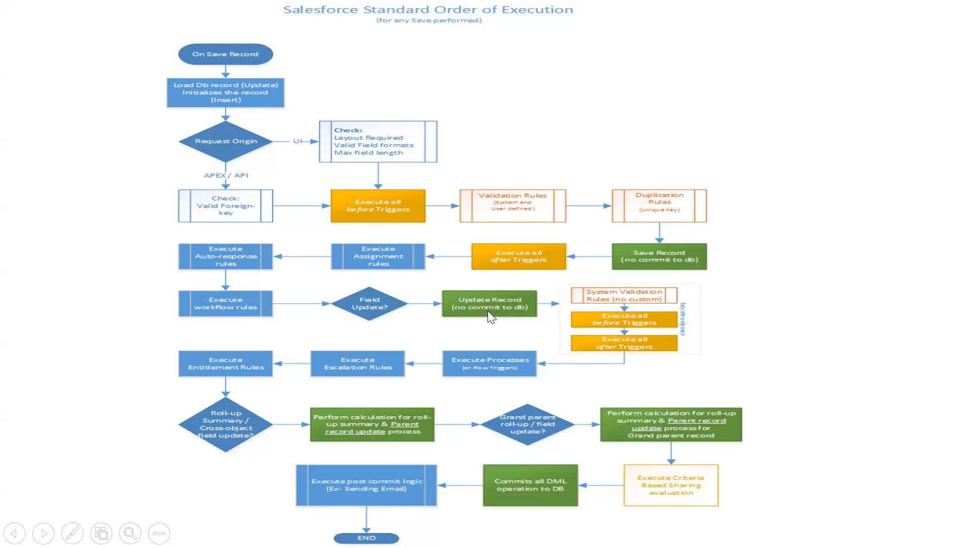
{"action": "mouse_move", "coordinate": [519, 318]}
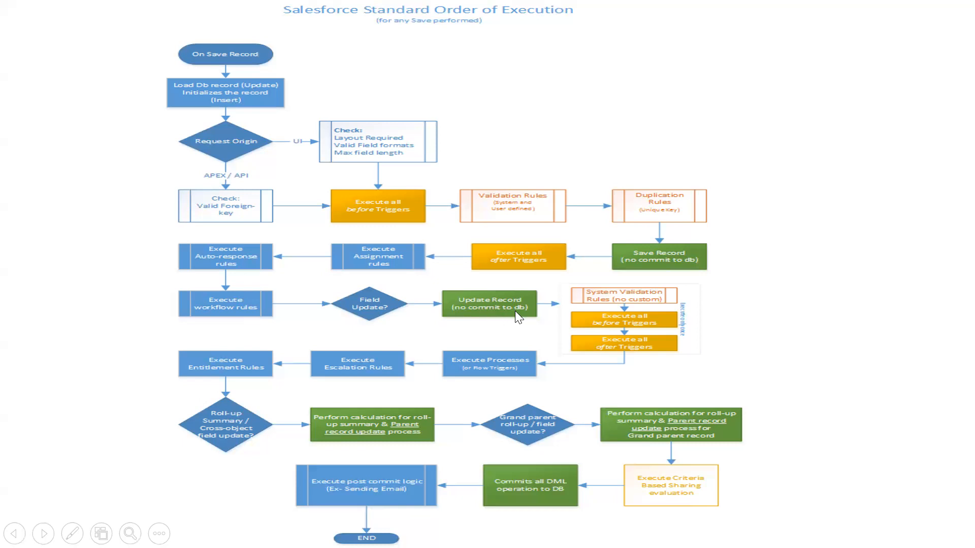
{"action": "mouse_move", "coordinate": [649, 325]}
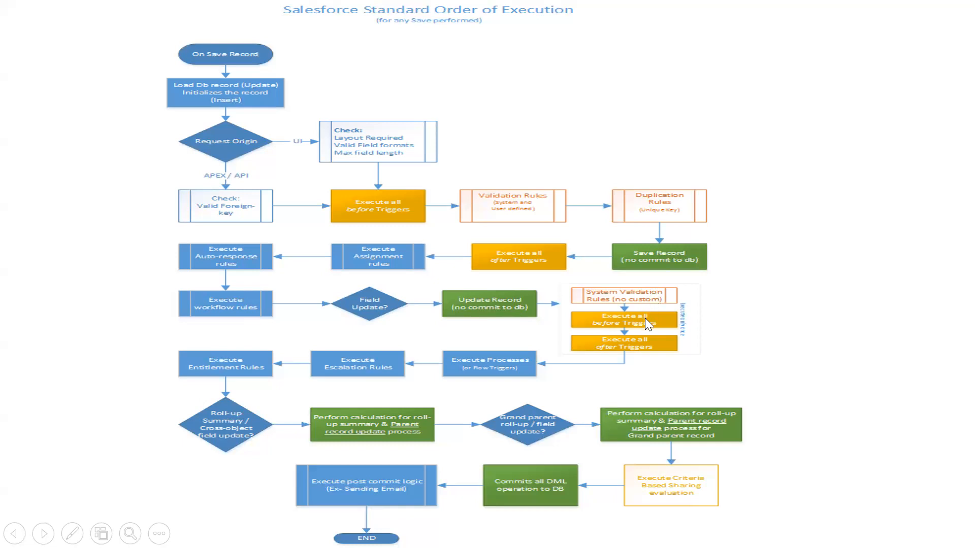
{"action": "mouse_move", "coordinate": [608, 304]}
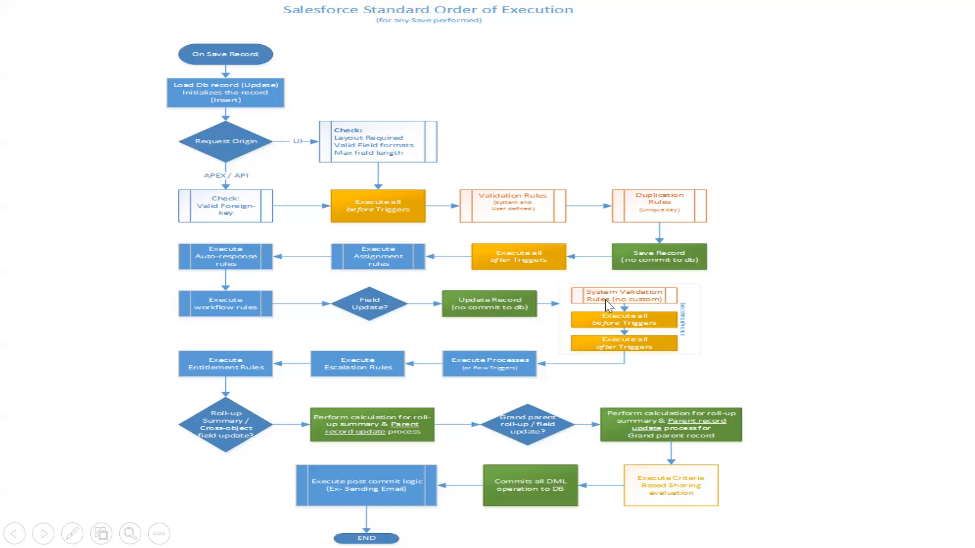
{"action": "mouse_move", "coordinate": [608, 374]}
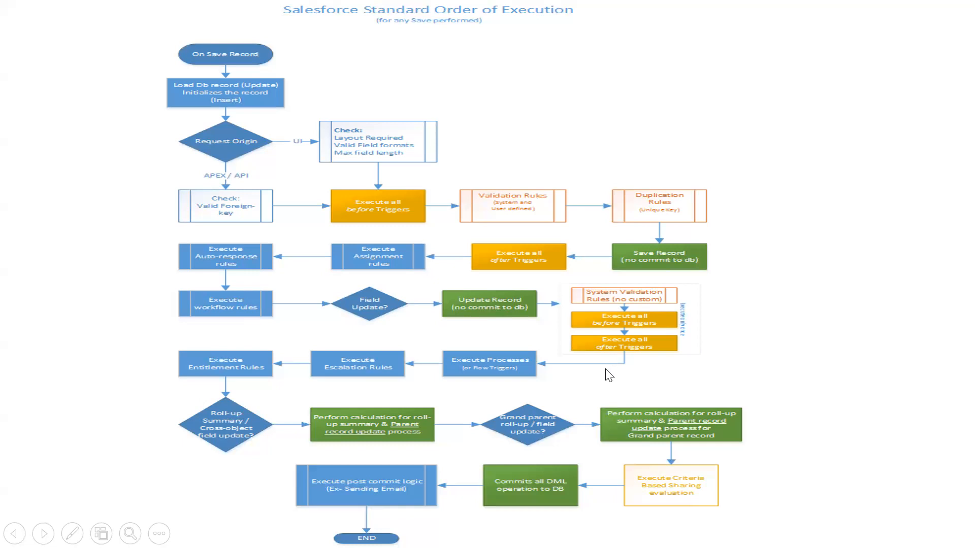
{"action": "mouse_move", "coordinate": [445, 372]}
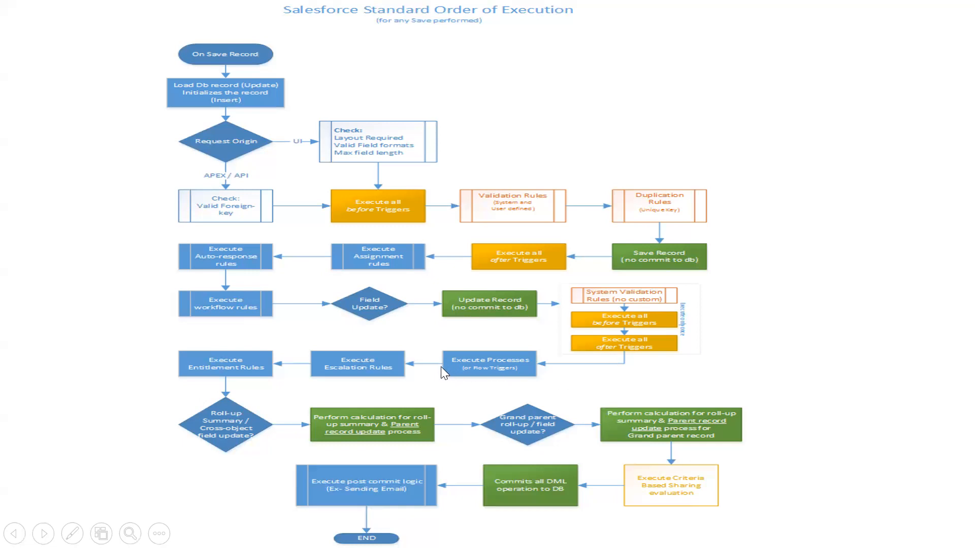
{"action": "mouse_move", "coordinate": [392, 375]}
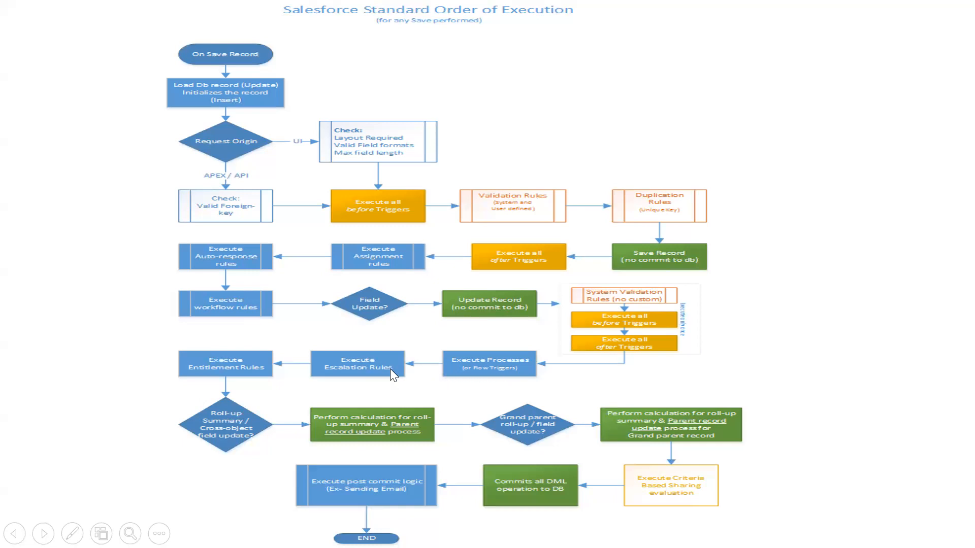
{"action": "mouse_move", "coordinate": [386, 378]}
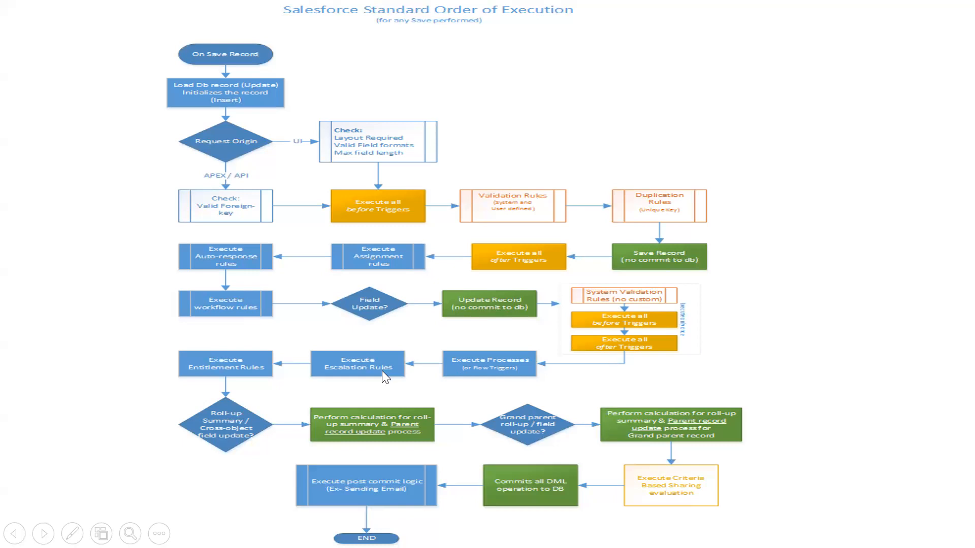
{"action": "mouse_move", "coordinate": [350, 379]}
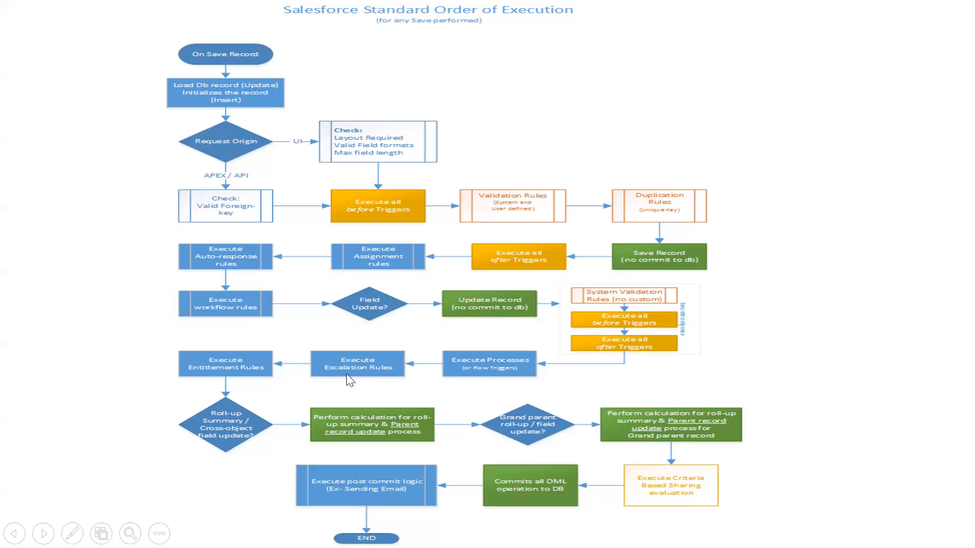
{"action": "mouse_move", "coordinate": [211, 376]}
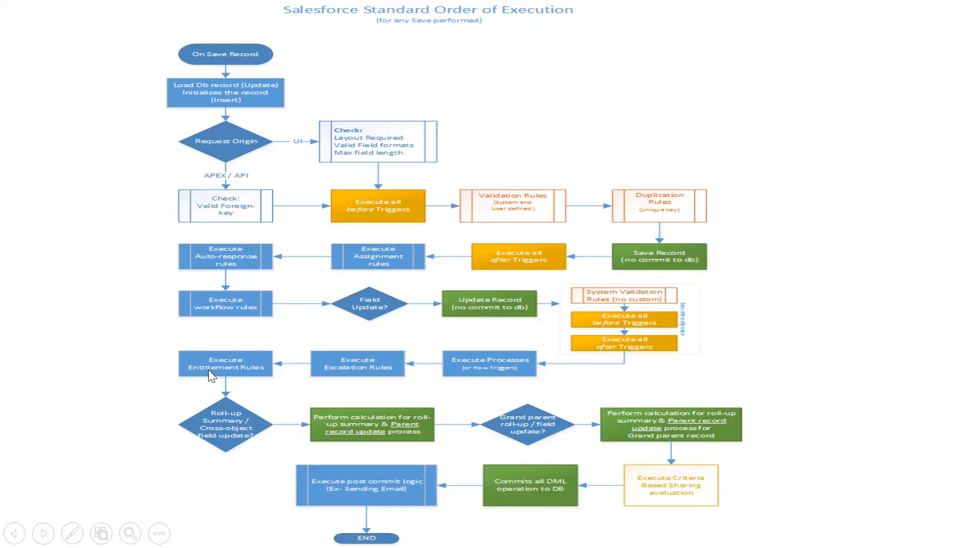
{"action": "mouse_move", "coordinate": [232, 367]}
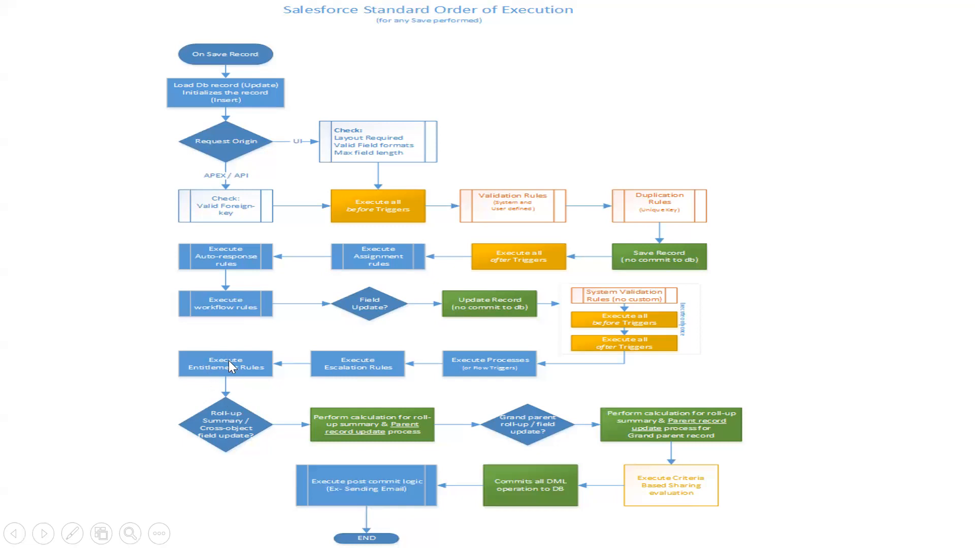
{"action": "mouse_move", "coordinate": [216, 373]}
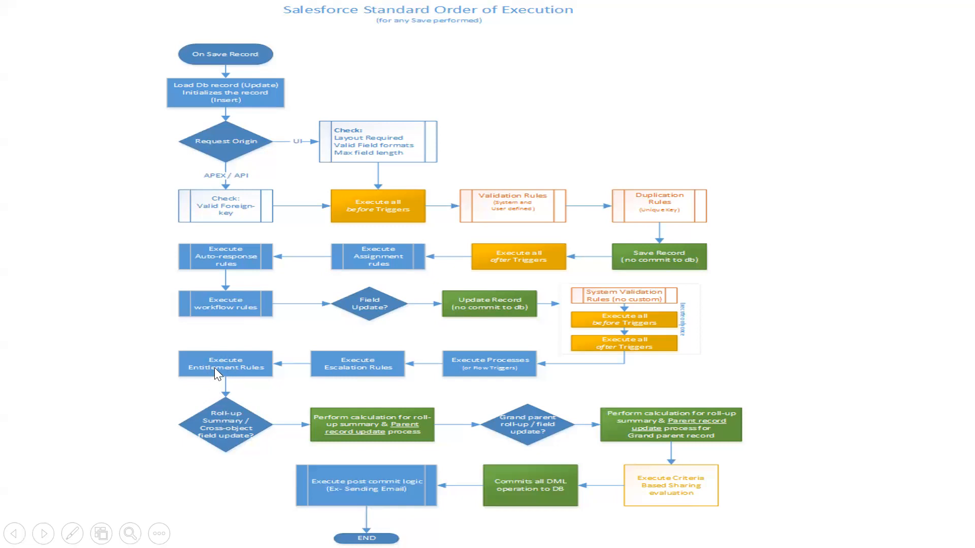
{"action": "mouse_move", "coordinate": [323, 442]}
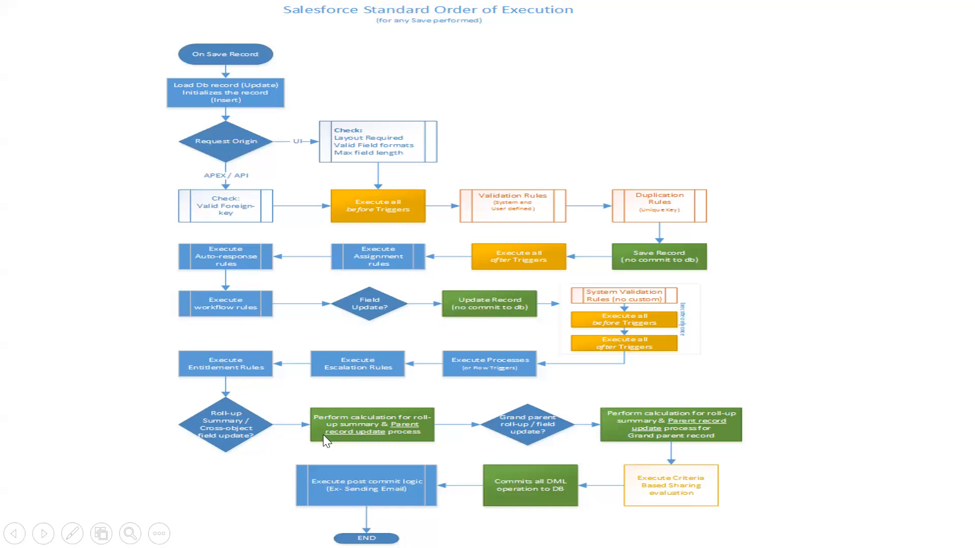
{"action": "mouse_move", "coordinate": [366, 439]}
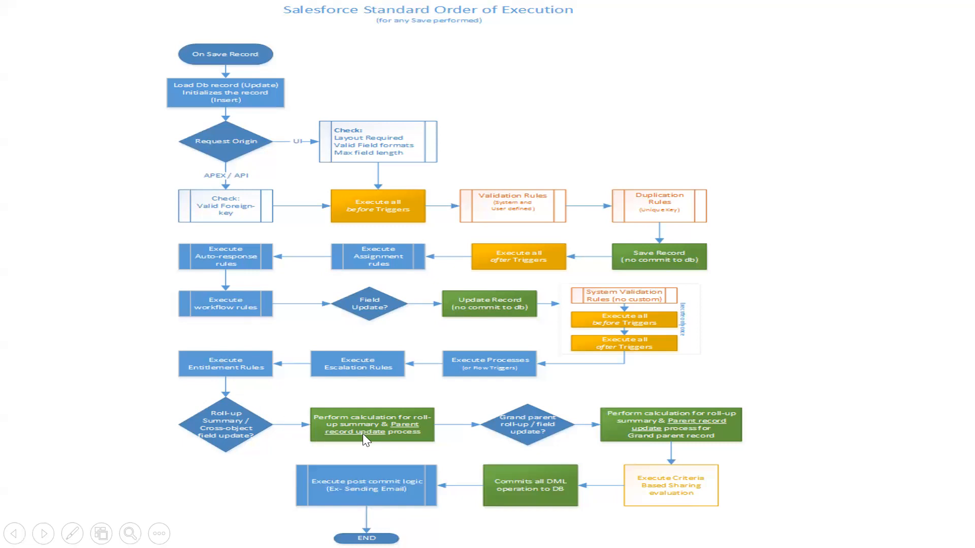
{"action": "mouse_move", "coordinate": [370, 442]}
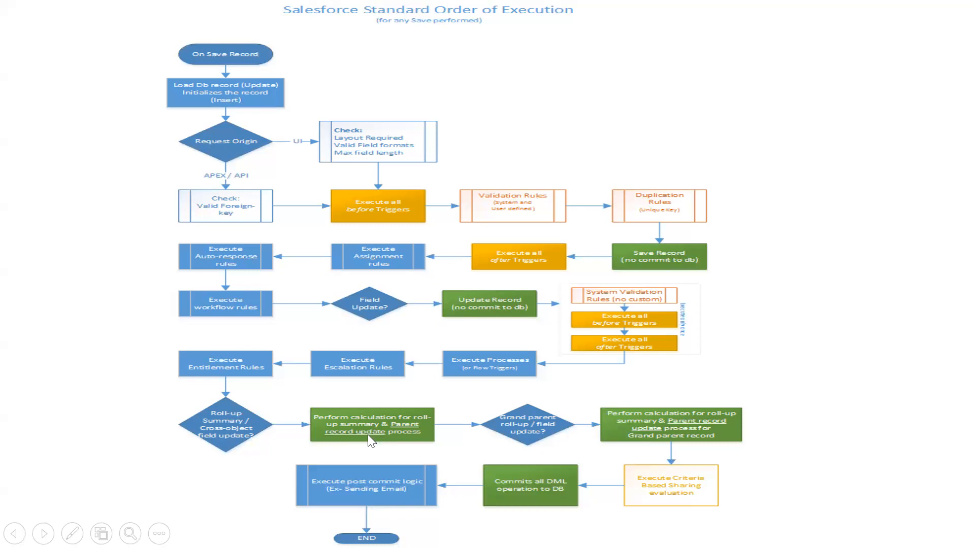
{"action": "mouse_move", "coordinate": [393, 441]}
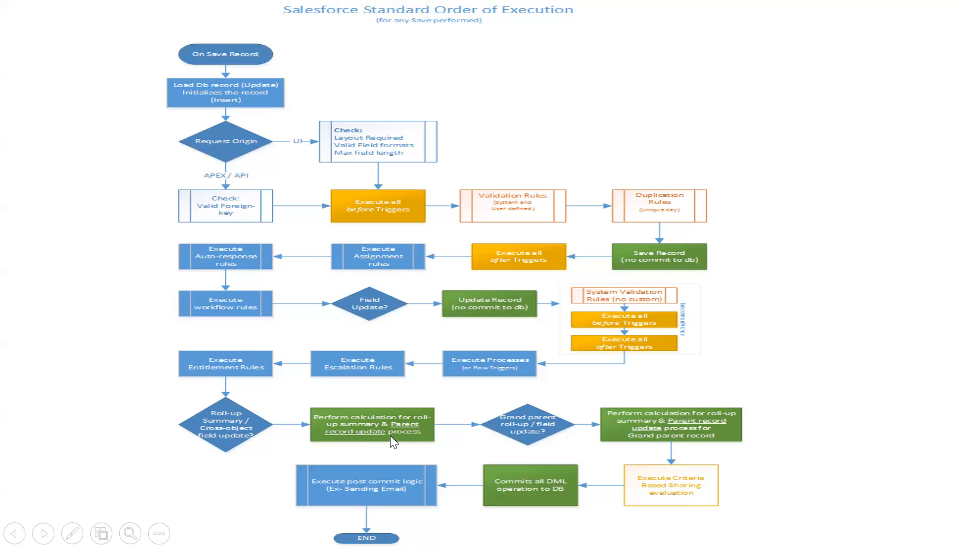
{"action": "mouse_move", "coordinate": [447, 452]}
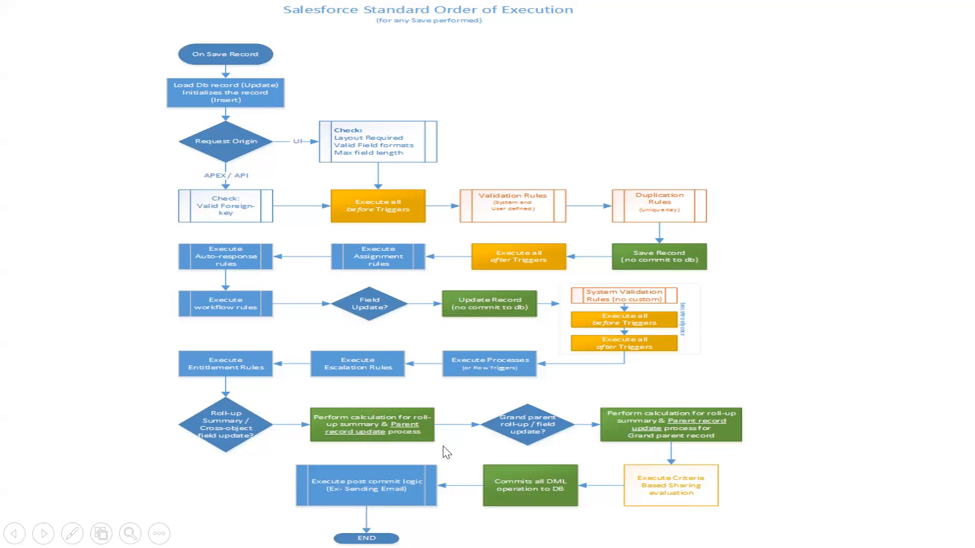
{"action": "mouse_move", "coordinate": [580, 436]}
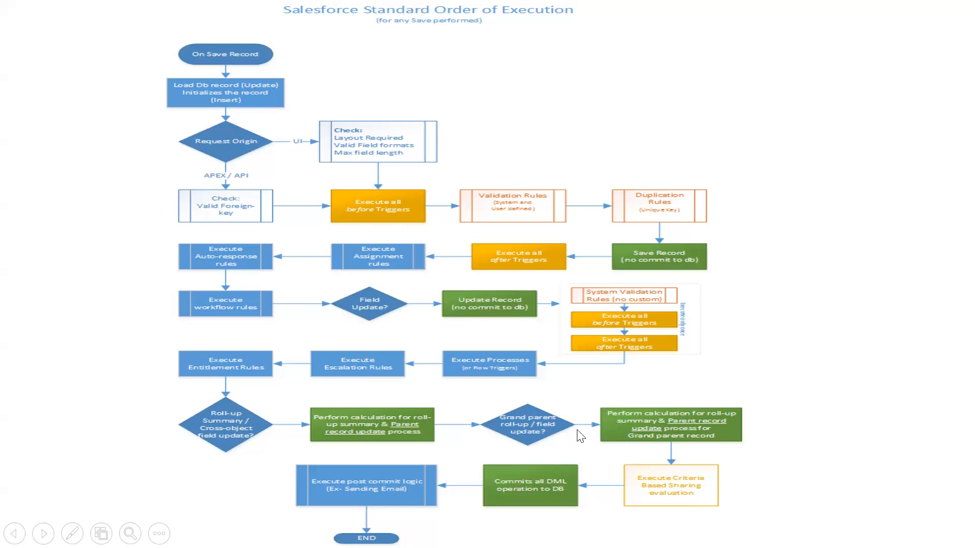
{"action": "mouse_move", "coordinate": [512, 403]}
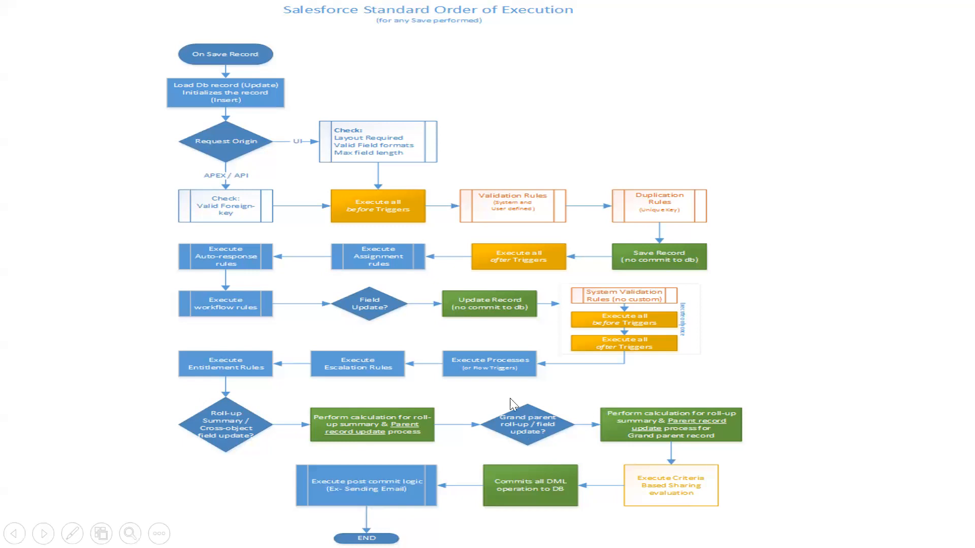
{"action": "mouse_move", "coordinate": [676, 425]}
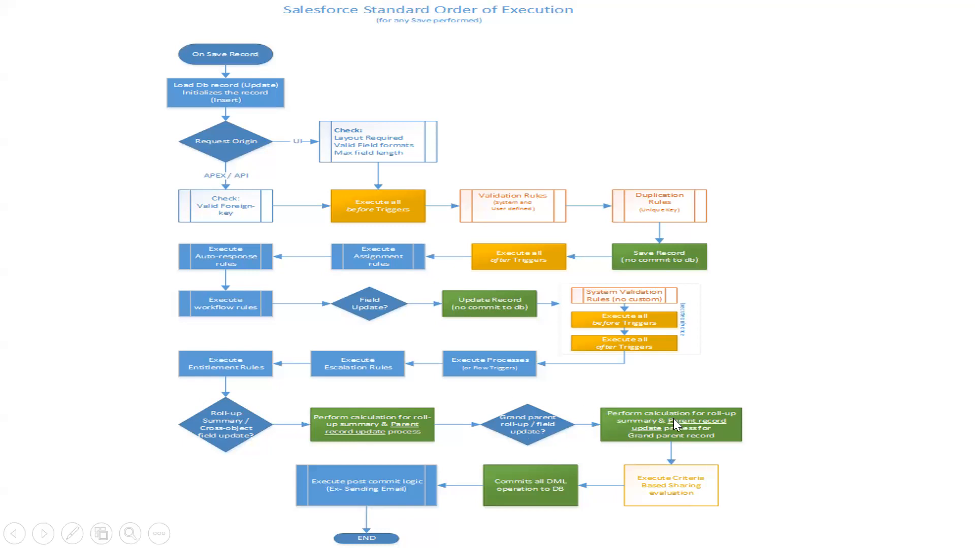
{"action": "mouse_move", "coordinate": [670, 452]}
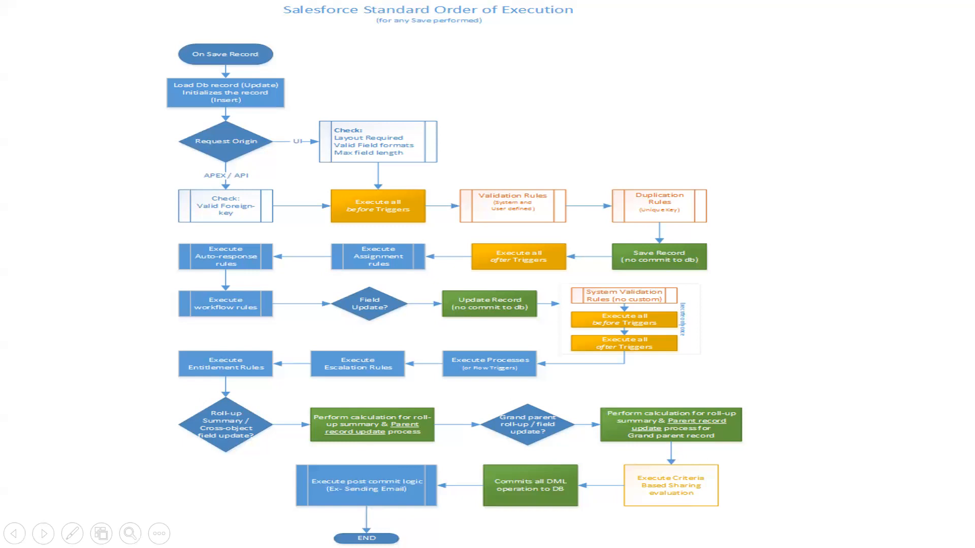
{"action": "mouse_move", "coordinate": [642, 329]}
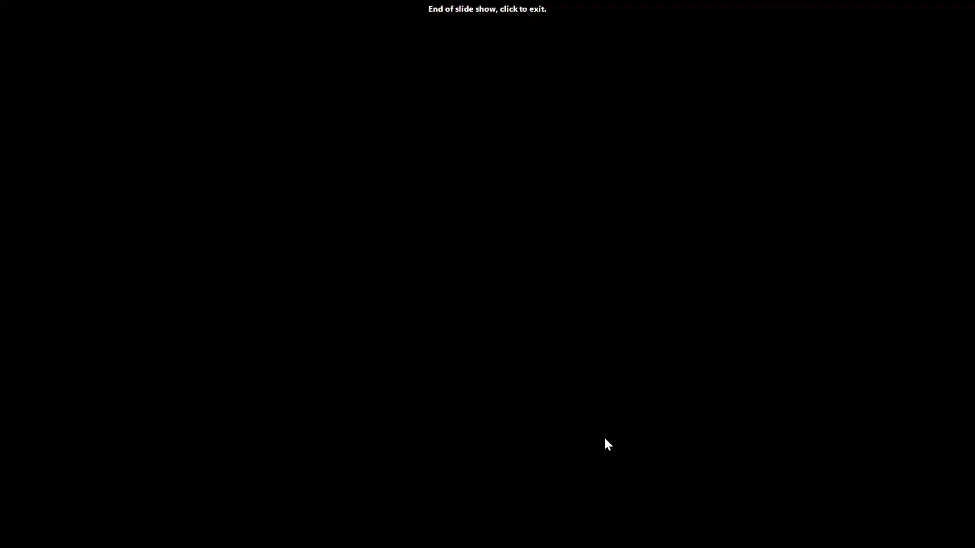
Exit the finished slideshow back to normal view on the Thank You slide.
{"action": "left_click", "coordinate": [607, 444]}
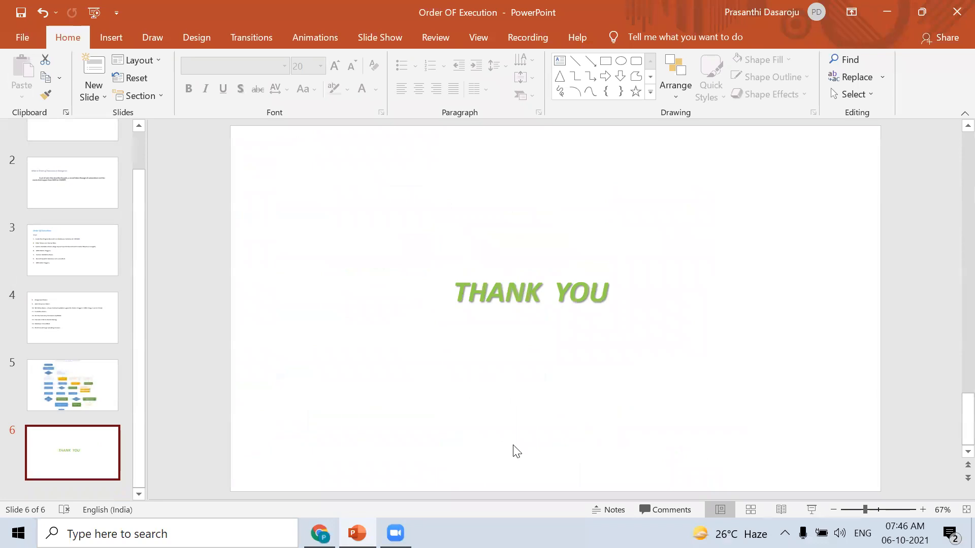
{"action": "mouse_move", "coordinate": [234, 446]}
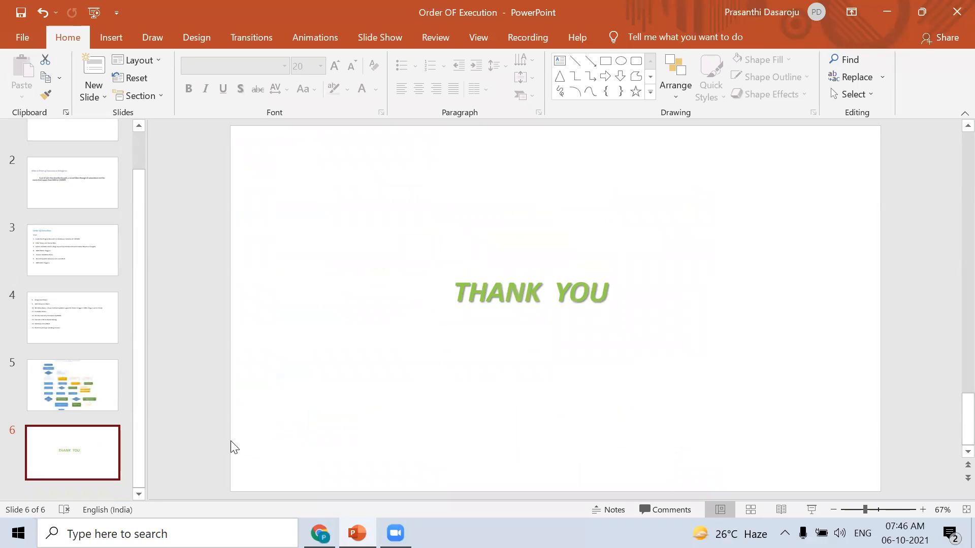
{"action": "mouse_move", "coordinate": [335, 332]}
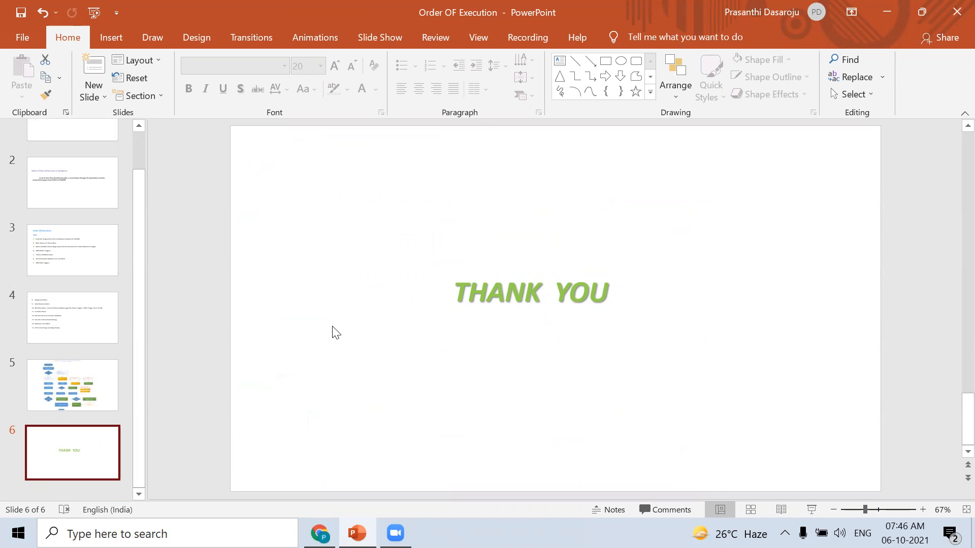
{"action": "mouse_move", "coordinate": [301, 301]}
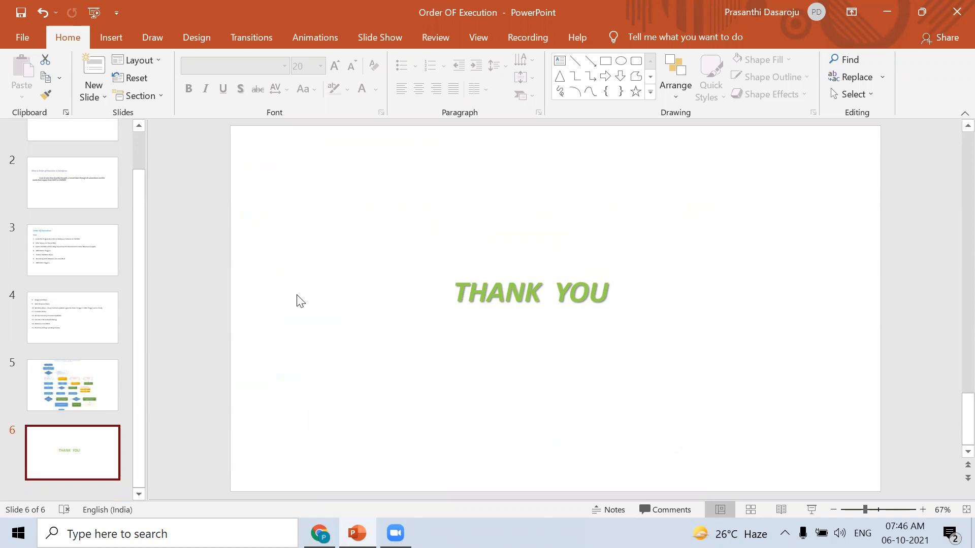
{"action": "mouse_move", "coordinate": [479, 424]}
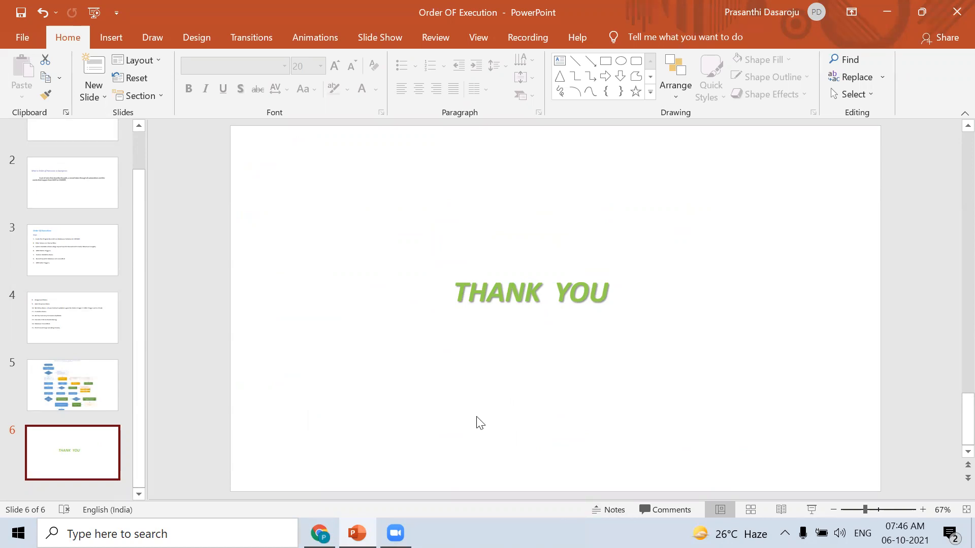
Select slide 3, then slide 4 showing execution steps 8 to 15.
{"action": "left_click", "coordinate": [72, 250]}
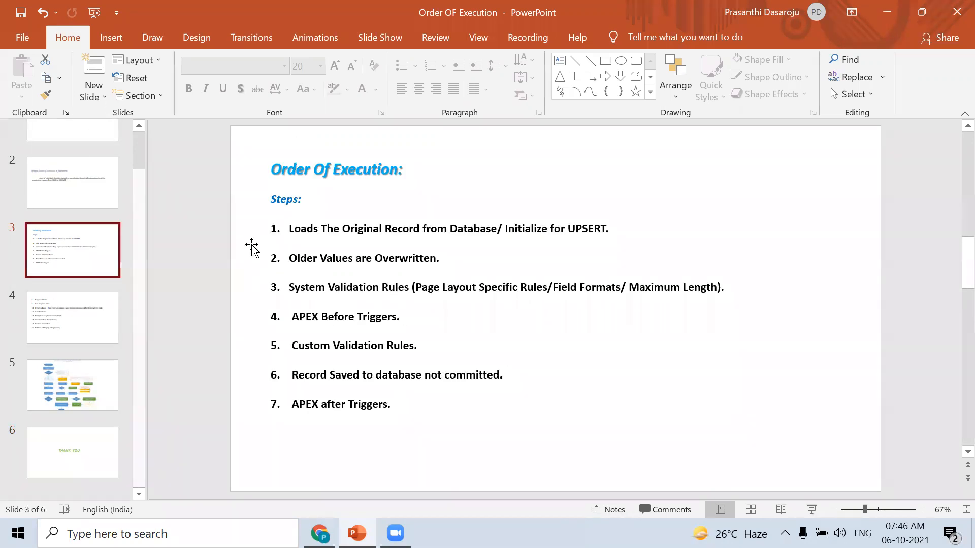
{"action": "left_click", "coordinate": [72, 317]}
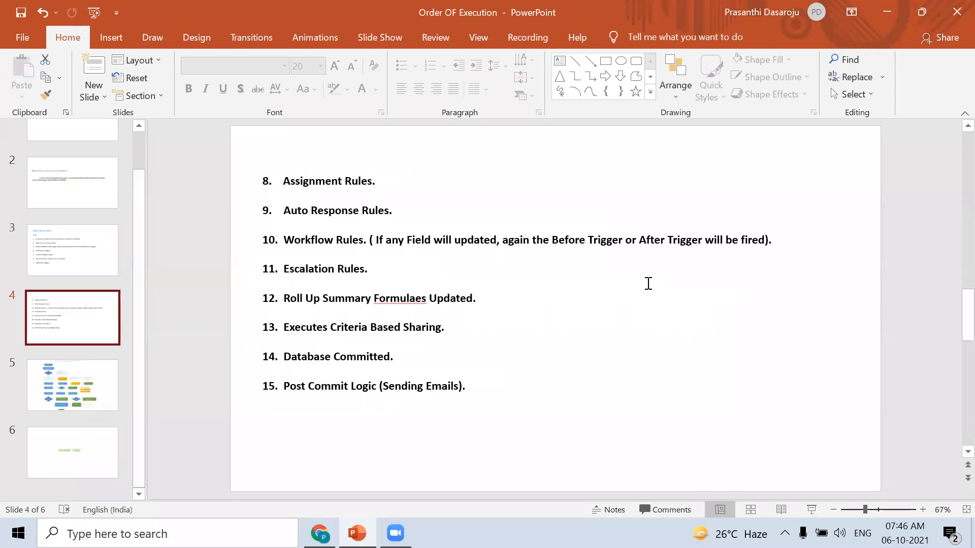
{"action": "mouse_move", "coordinate": [715, 243]}
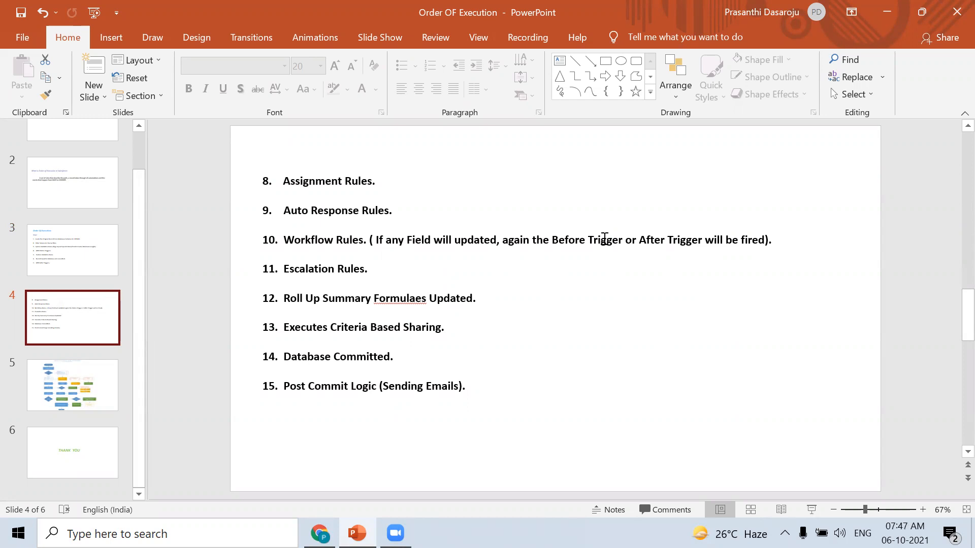
{"action": "mouse_move", "coordinate": [378, 410]}
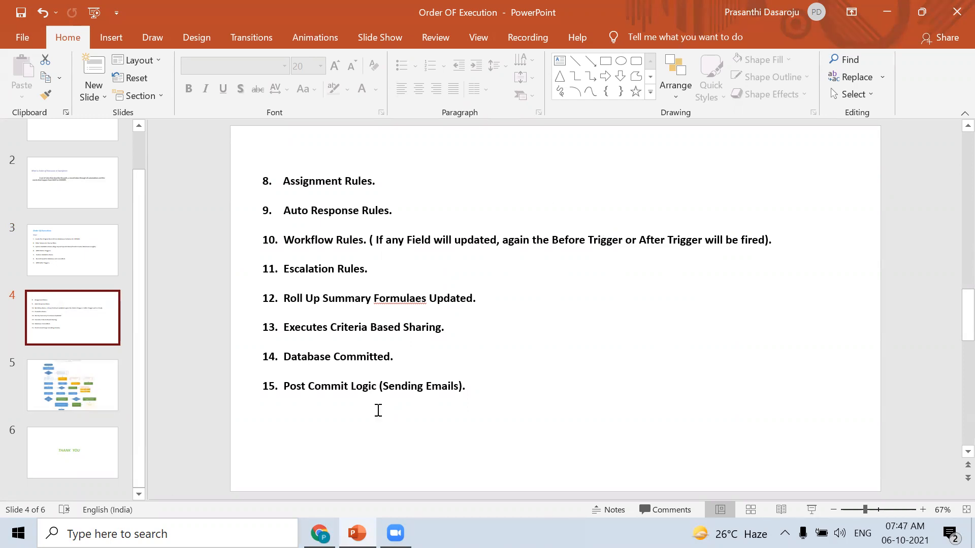